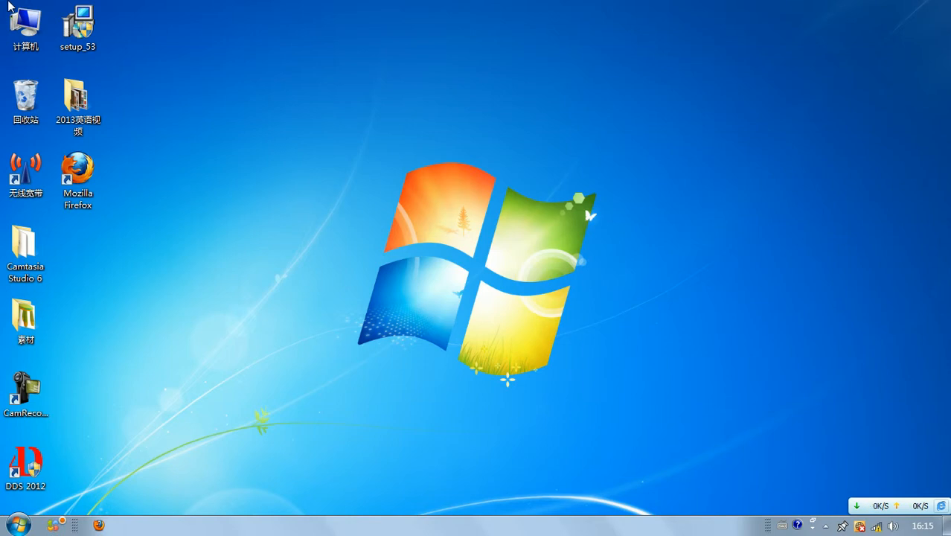
mouse_move(512, 198)
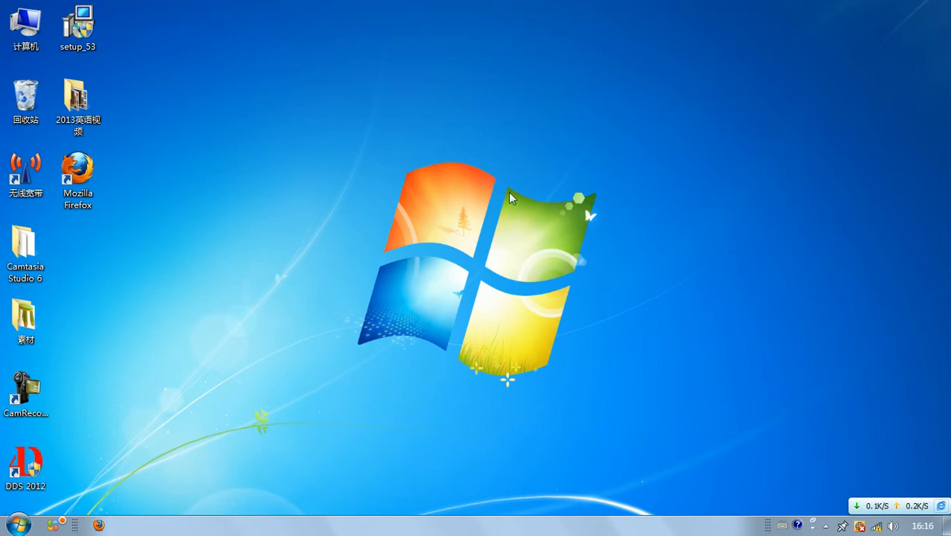
mouse_move(389, 230)
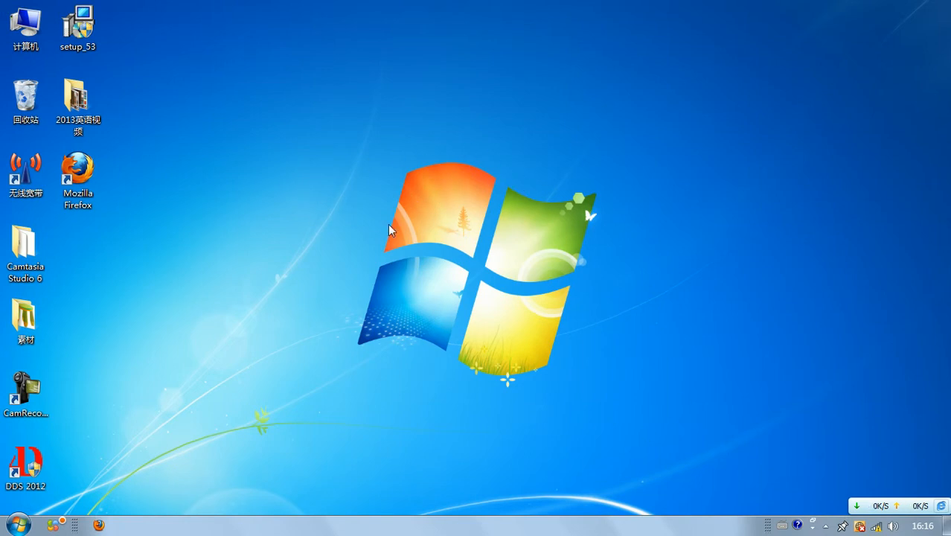
mouse_move(313, 217)
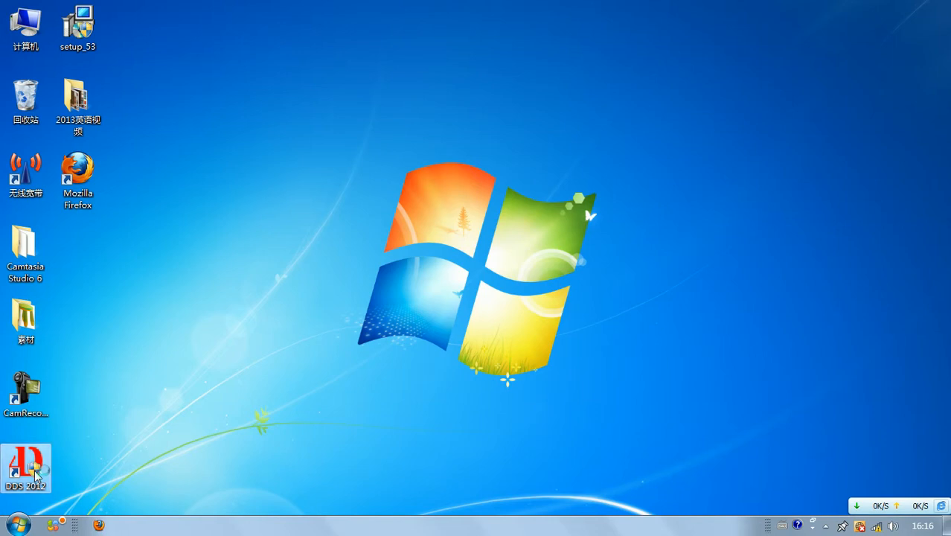
Step: Launch DDS 2012 from the desktop and switch the interface language to English
double_click(25, 461)
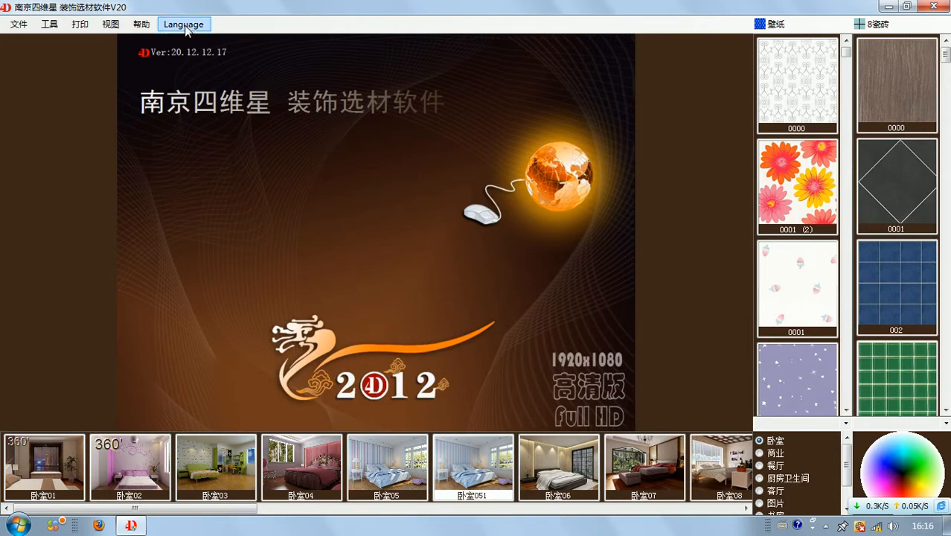
left_click(183, 24)
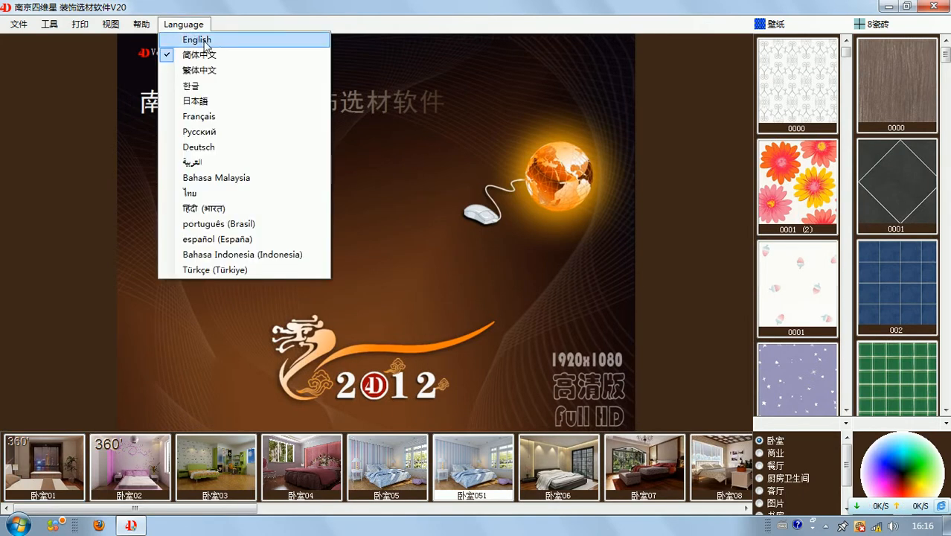
left_click(196, 39)
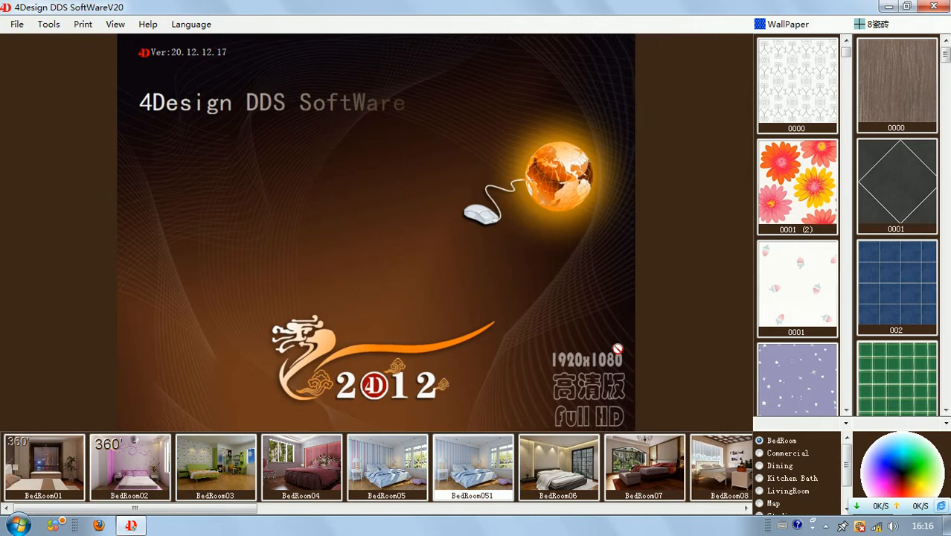
mouse_move(304, 153)
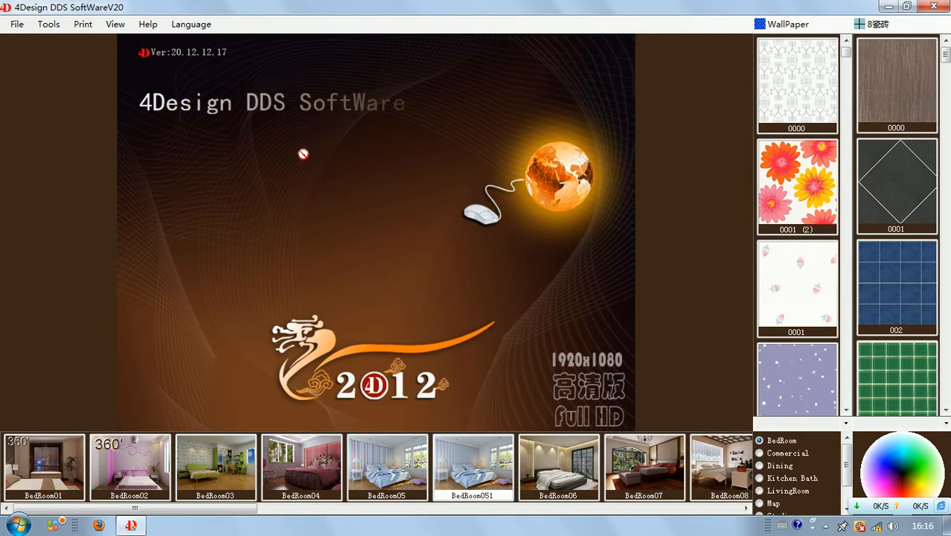
mouse_move(310, 158)
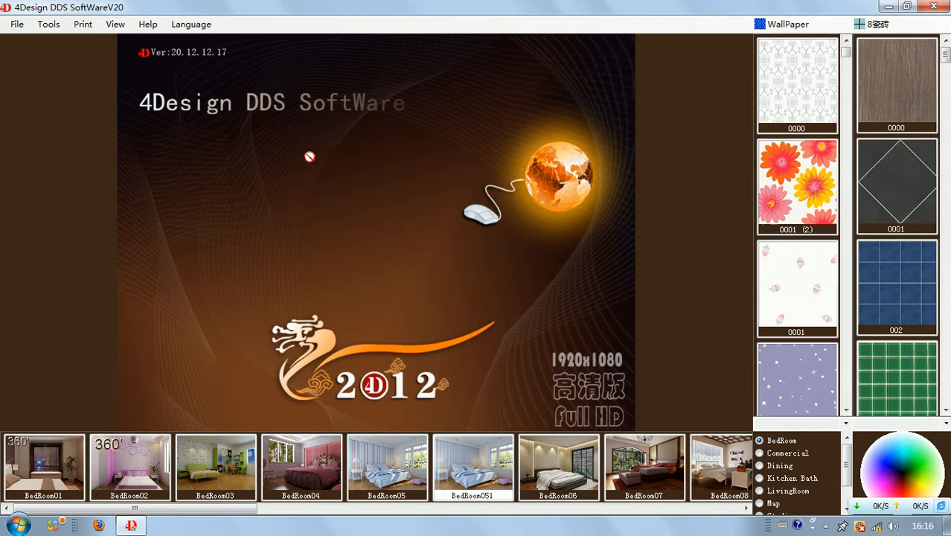
mouse_move(296, 156)
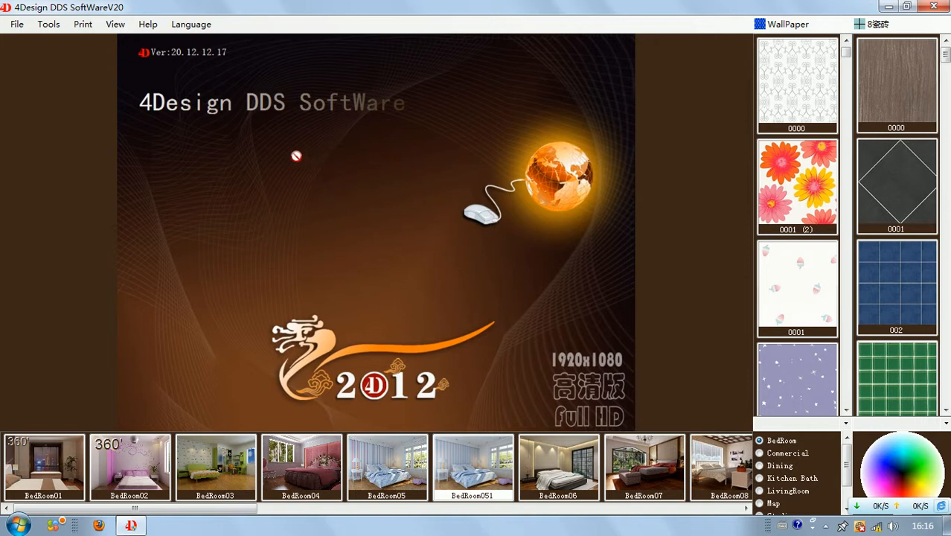
mouse_move(309, 37)
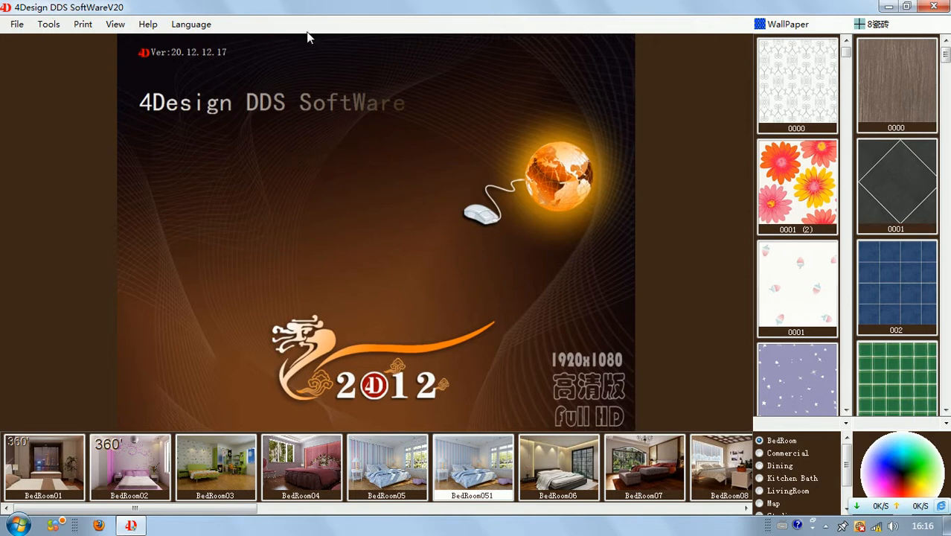
mouse_move(260, 46)
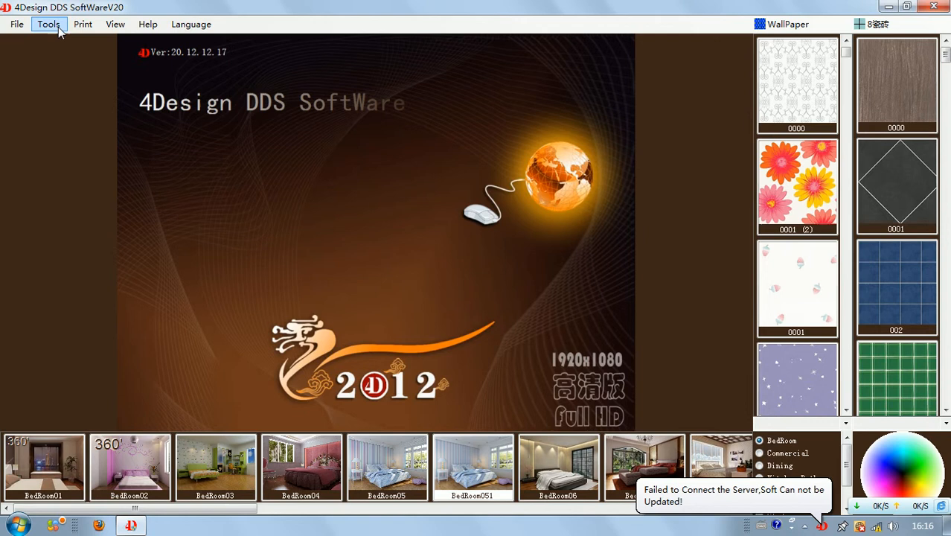
left_click(84, 24)
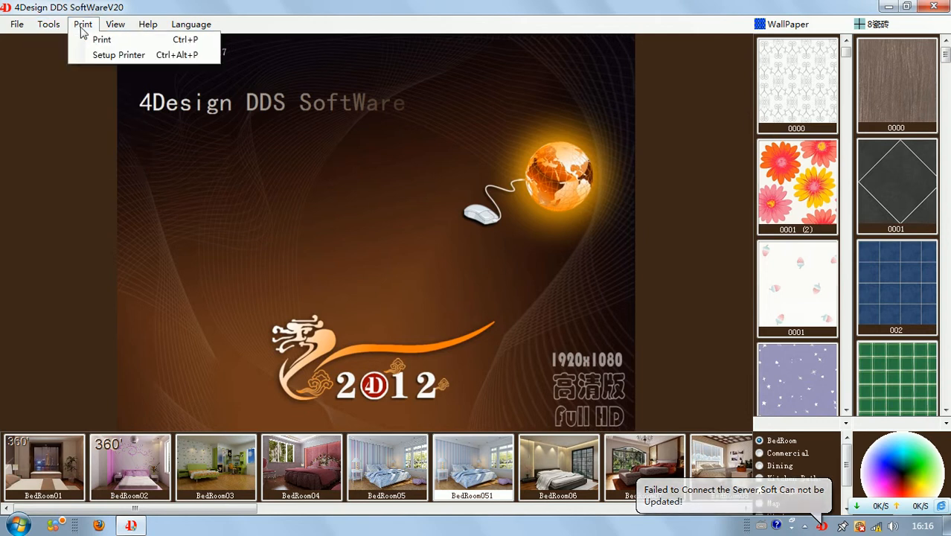
left_click(116, 23)
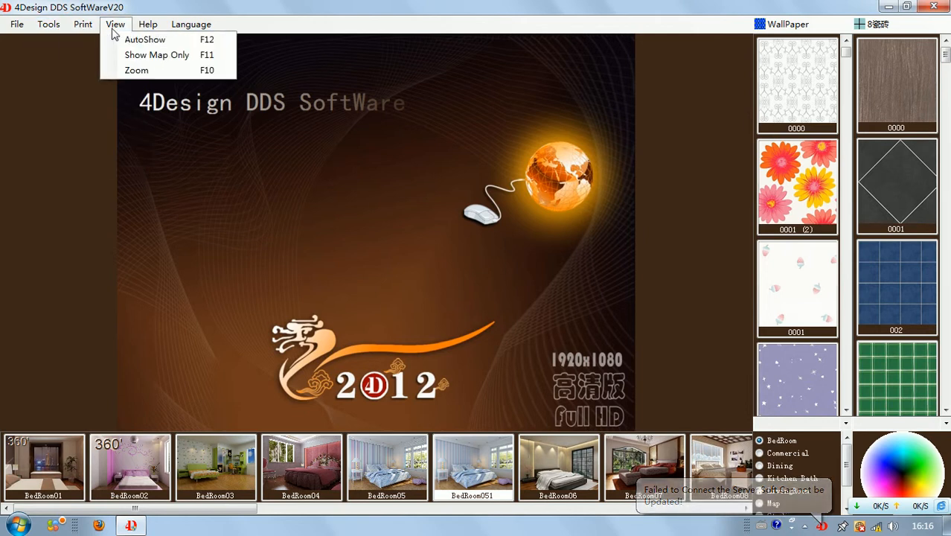
left_click(190, 23)
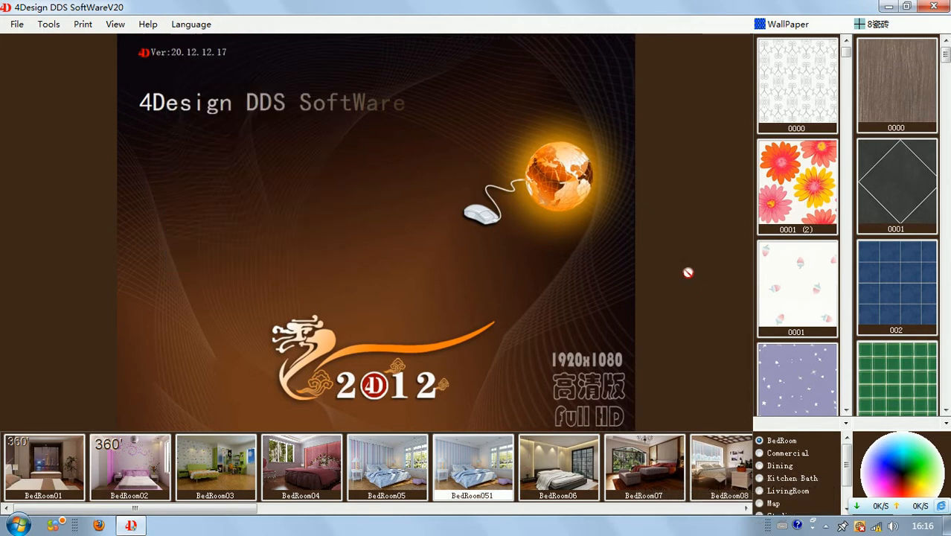
mouse_move(485, 122)
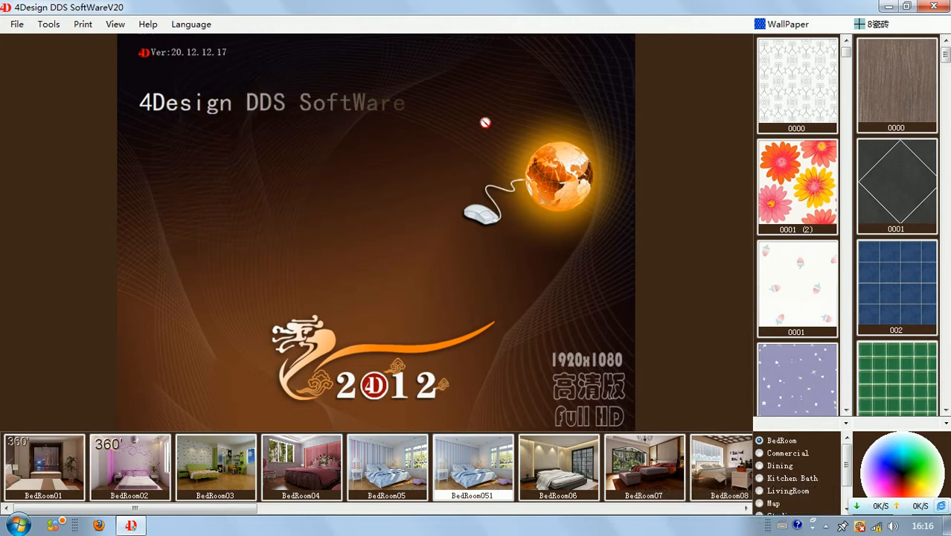
mouse_move(180, 187)
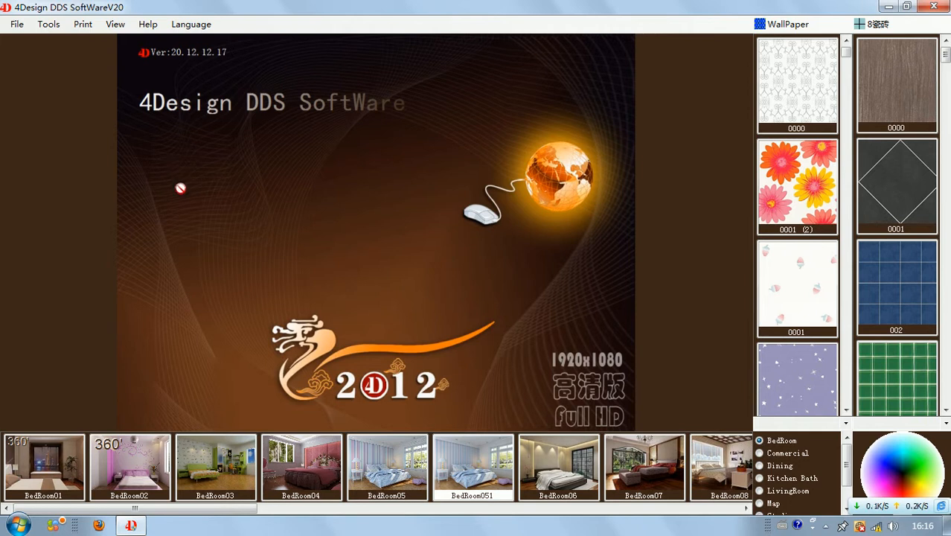
mouse_move(508, 292)
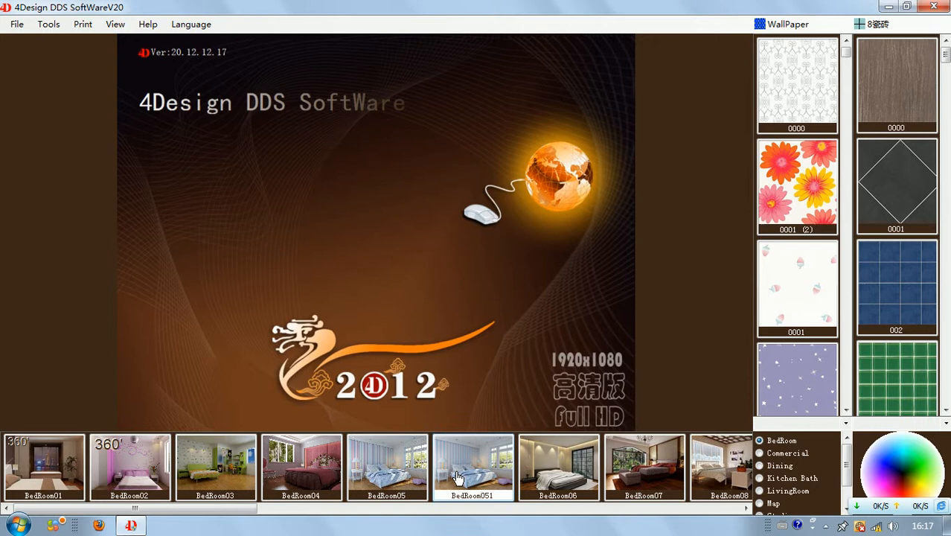
Step: Browse the BedRoom thumbnails, comparing the pink French room, and settle on the striped American Countryside bedroom
left_click(387, 467)
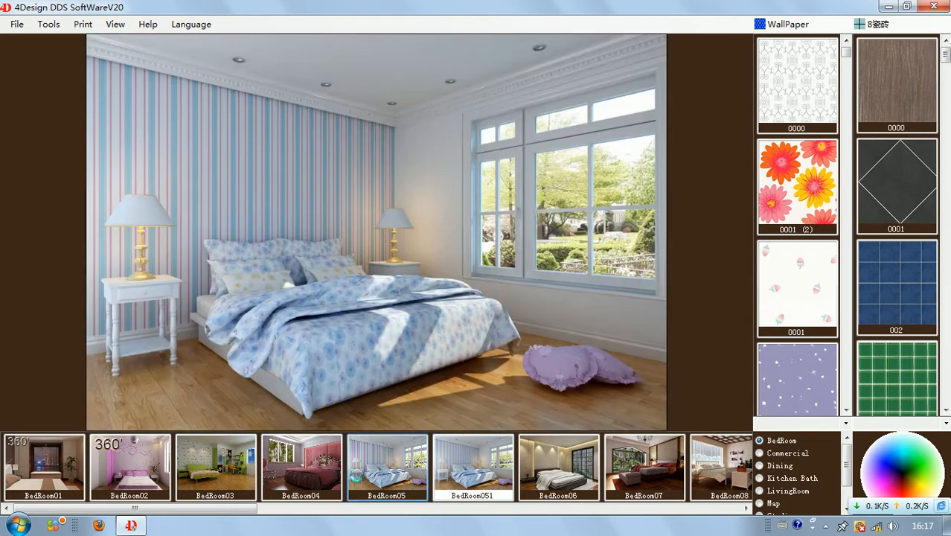
left_click(214, 467)
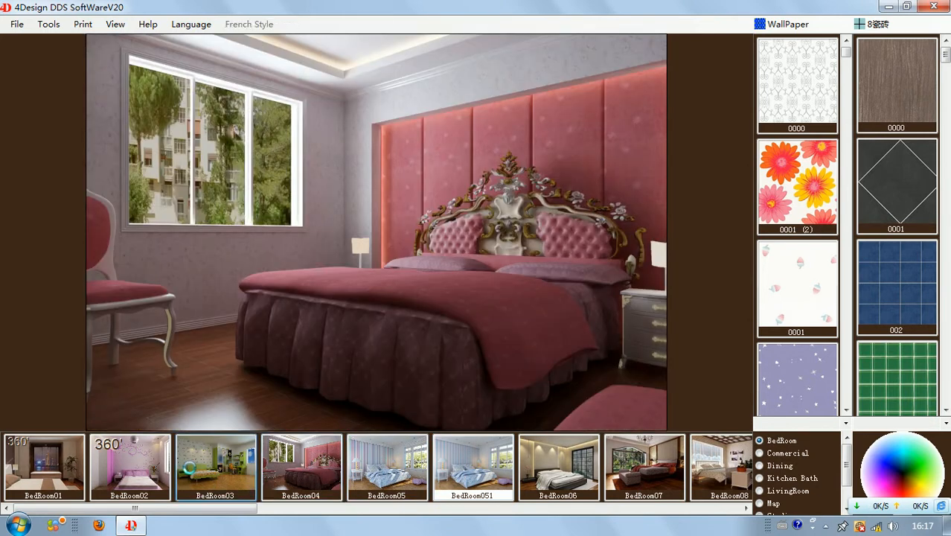
left_click(387, 467)
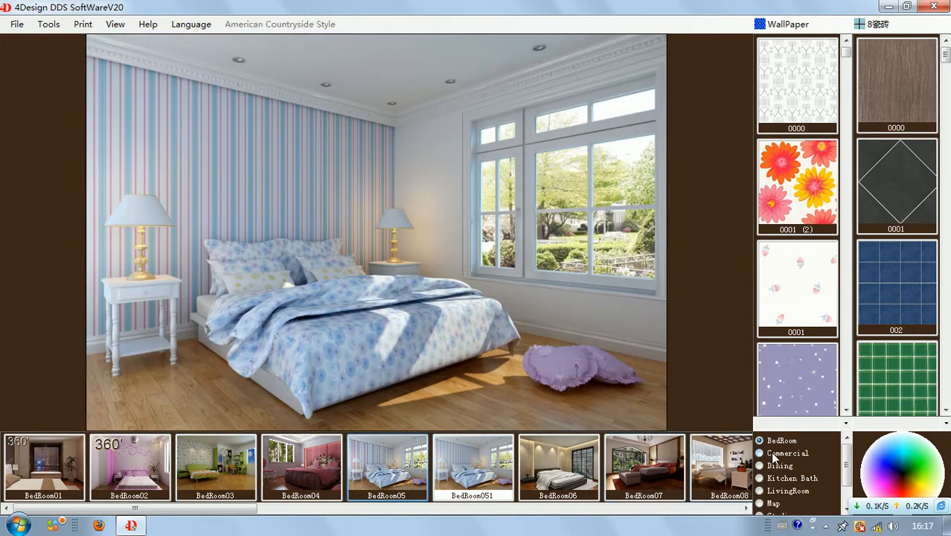
mouse_move(720, 464)
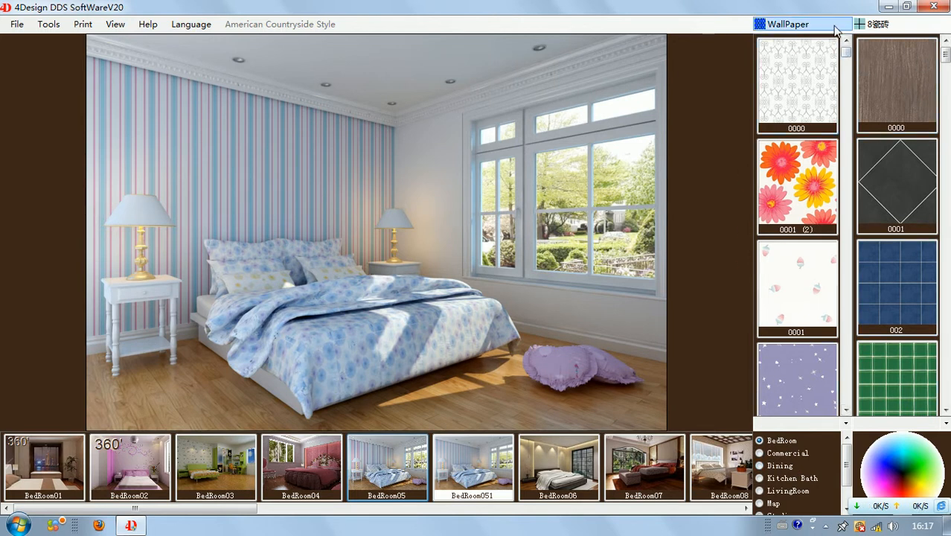
mouse_move(826, 31)
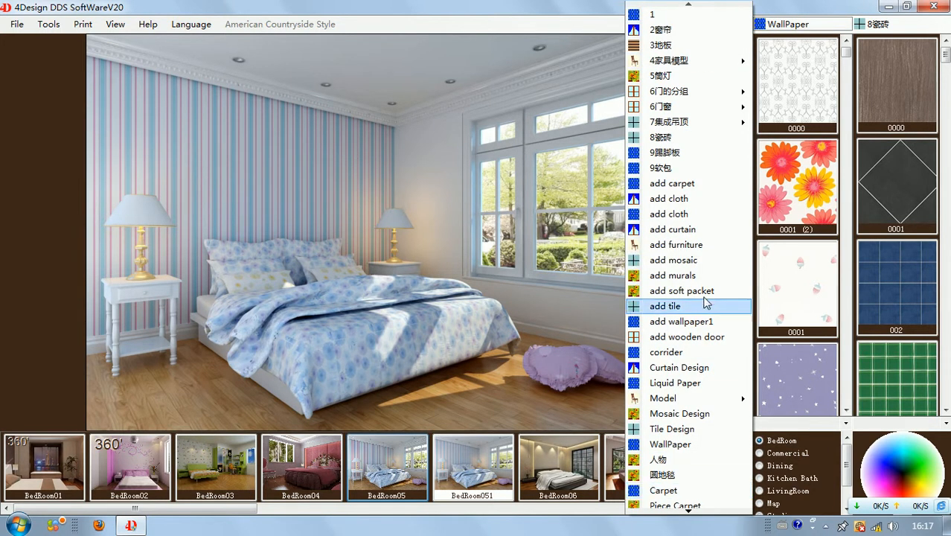
mouse_move(668, 200)
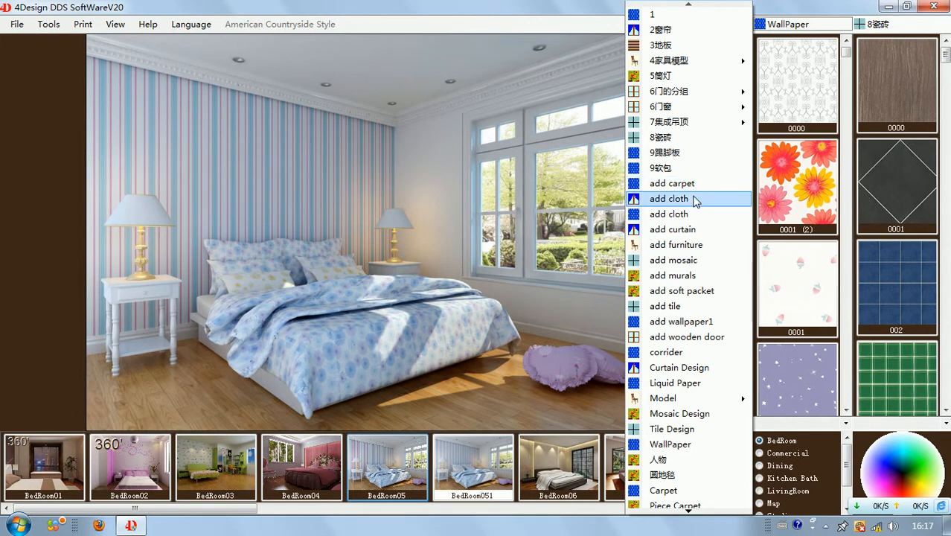
mouse_move(676, 244)
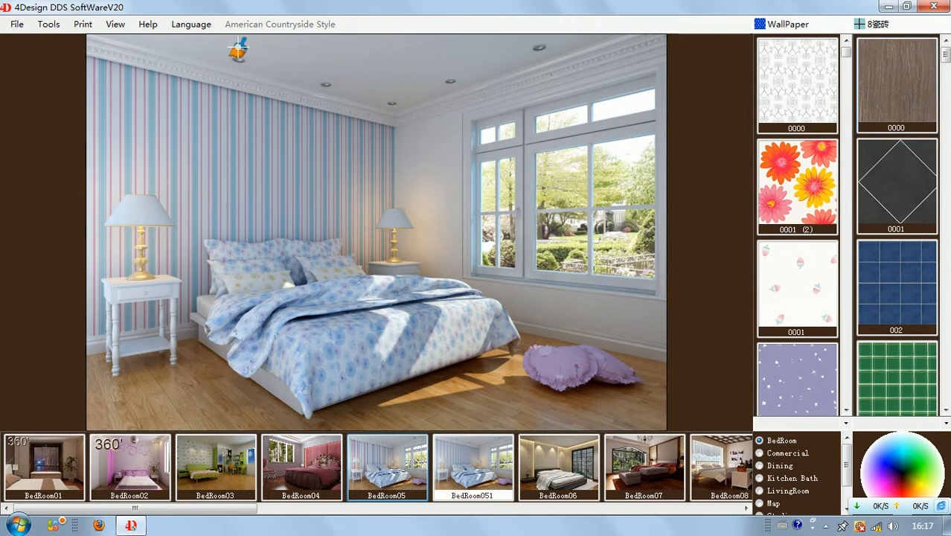
Step: Save the bedroom render as TIF image BedRoom05 on the Desktop via File > Save Image
left_click(17, 23)
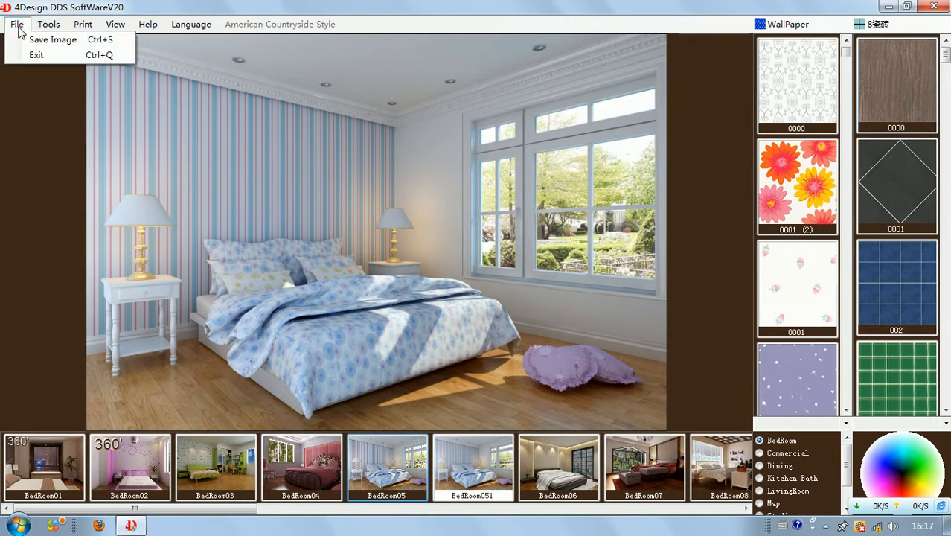
mouse_move(52, 39)
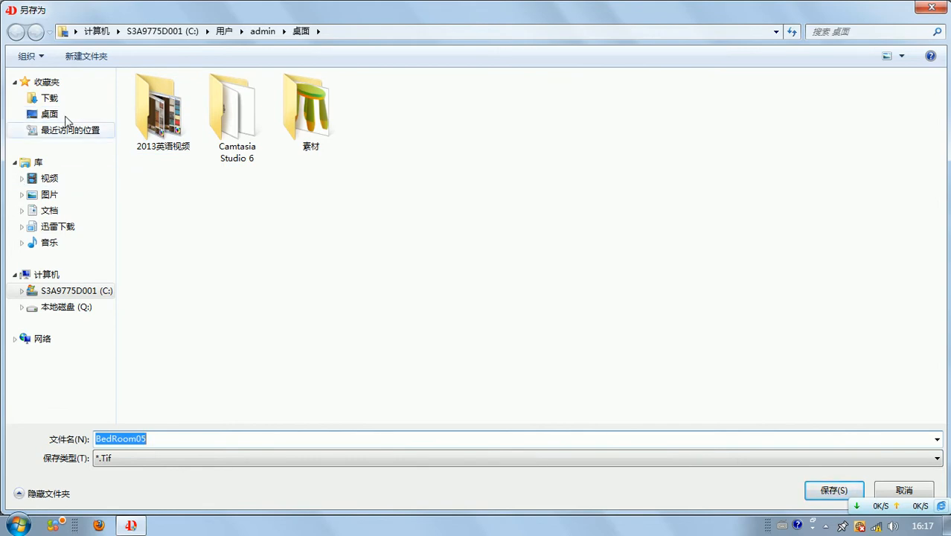
left_click(51, 114)
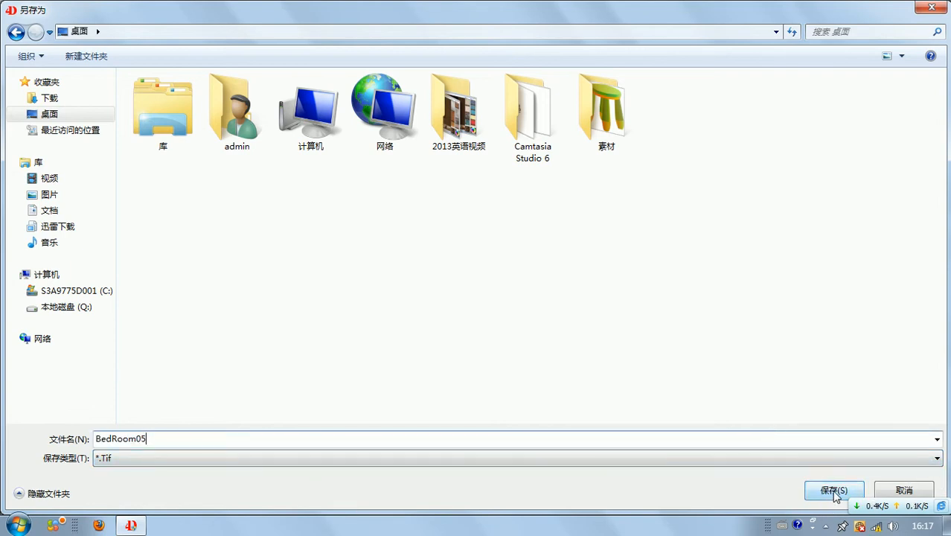
left_click(833, 490)
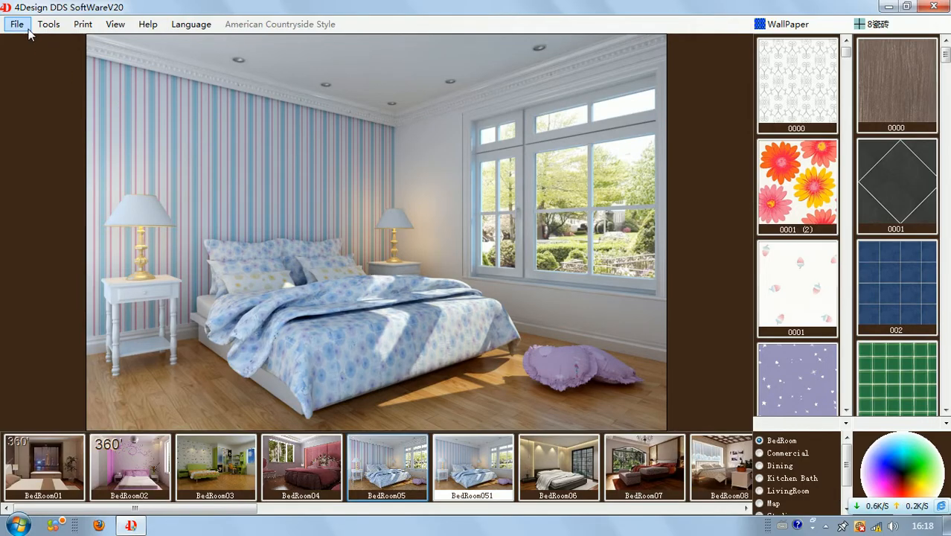
Step: Exit the bedroom scene to the start screen and restore the English interface language
left_click(16, 24)
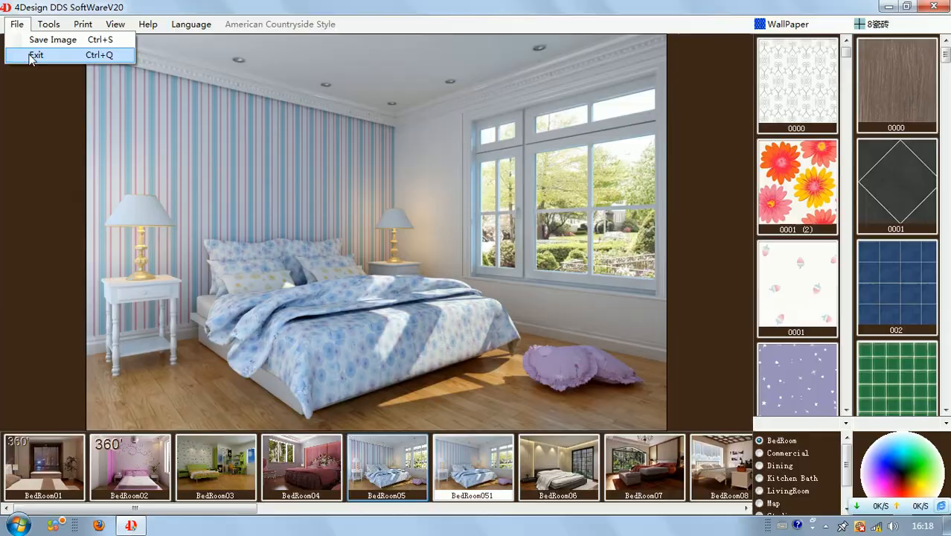
left_click(36, 53)
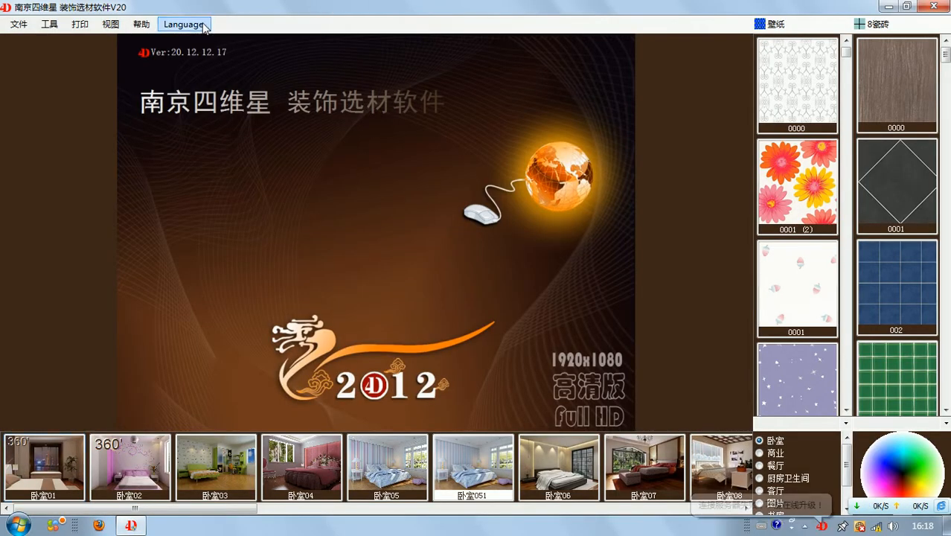
left_click(183, 24)
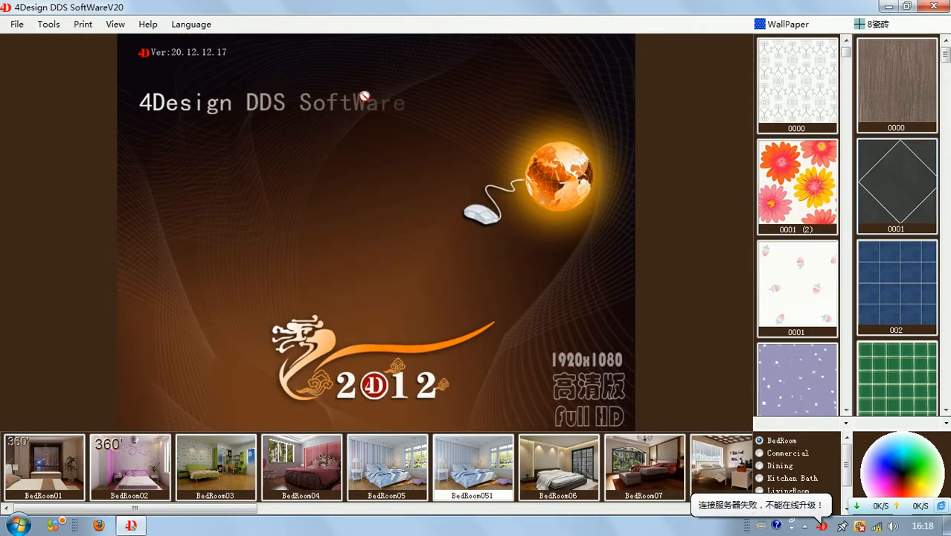
left_click(48, 24)
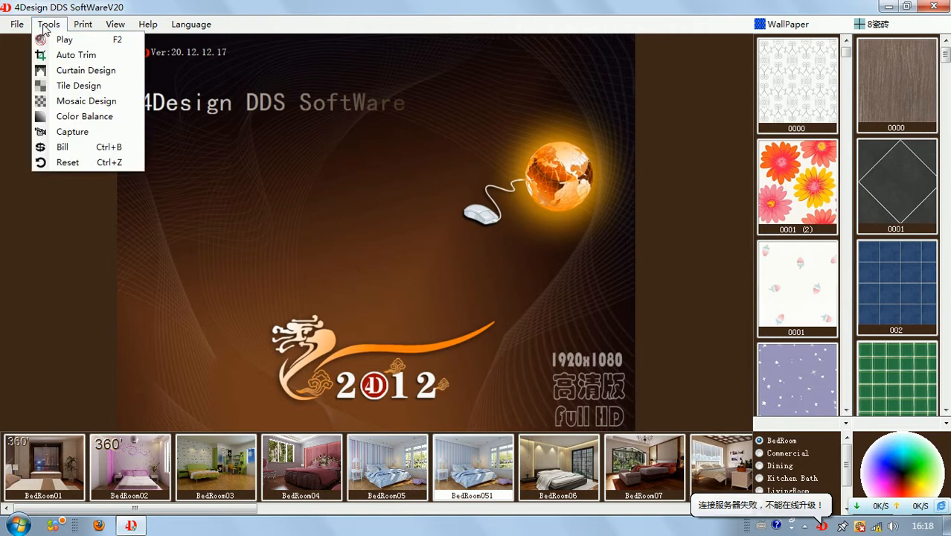
mouse_move(74, 53)
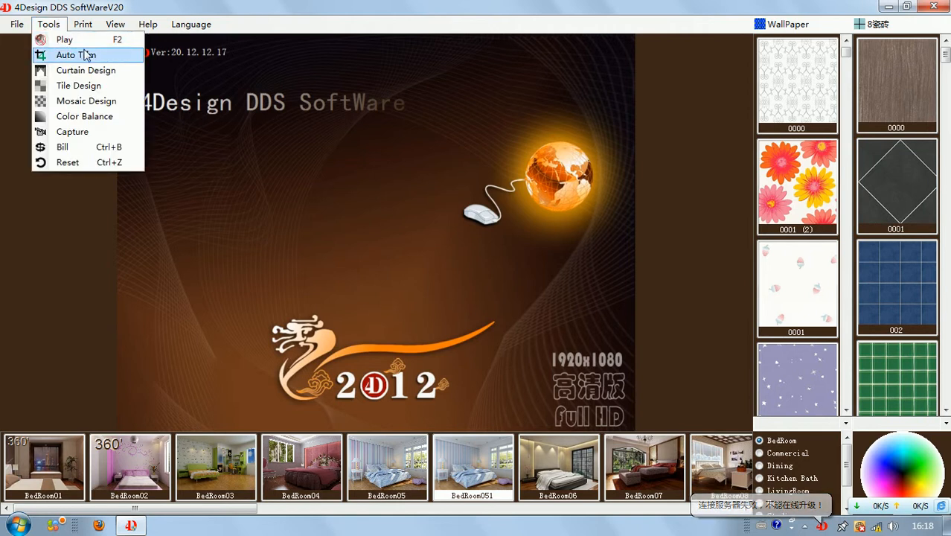
mouse_move(67, 39)
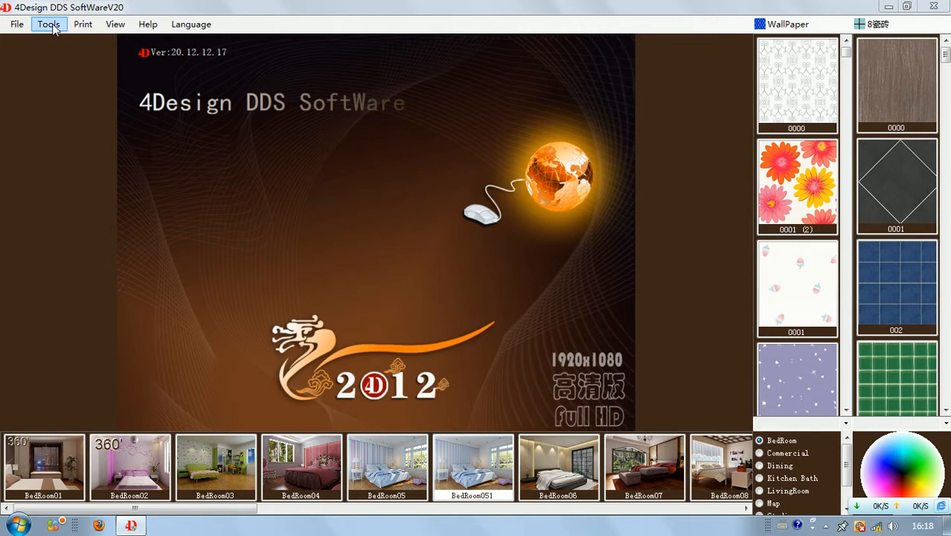
left_click(48, 24)
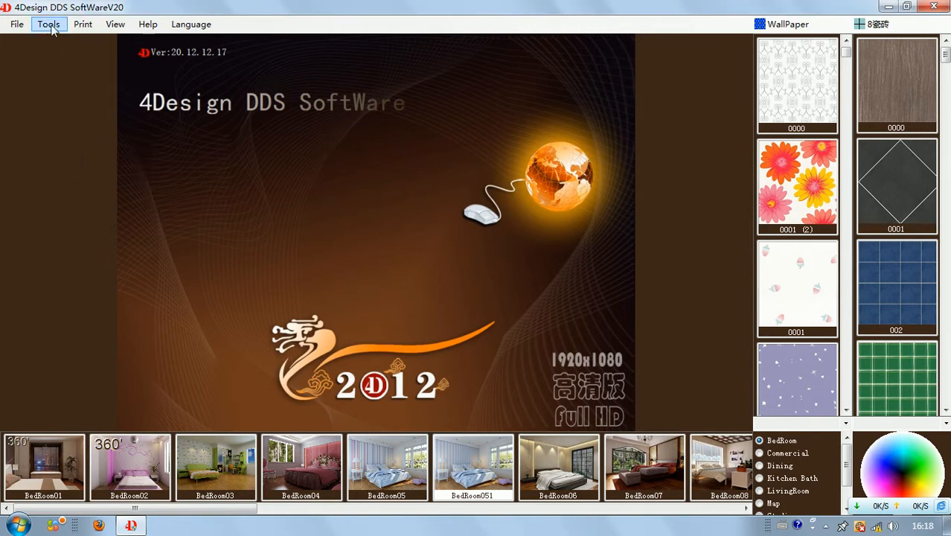
left_click(48, 23)
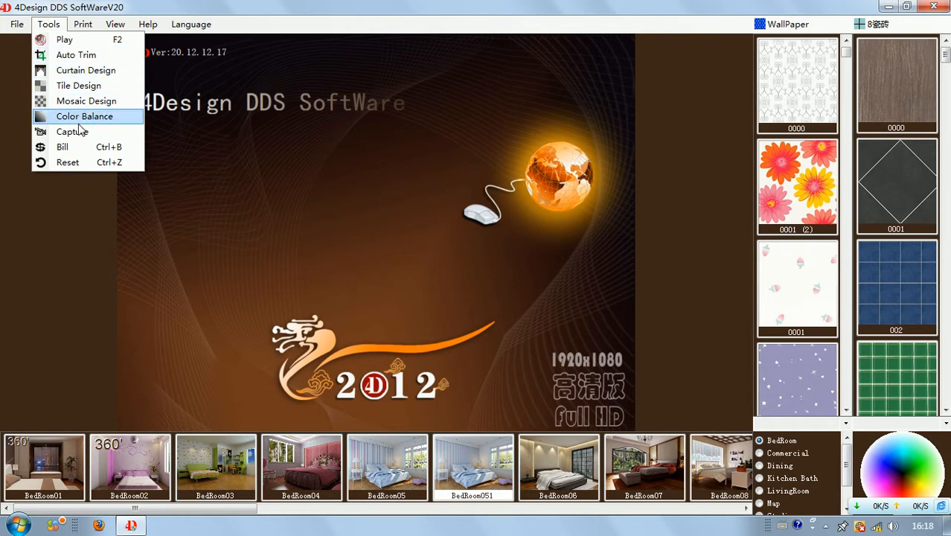
mouse_move(84, 101)
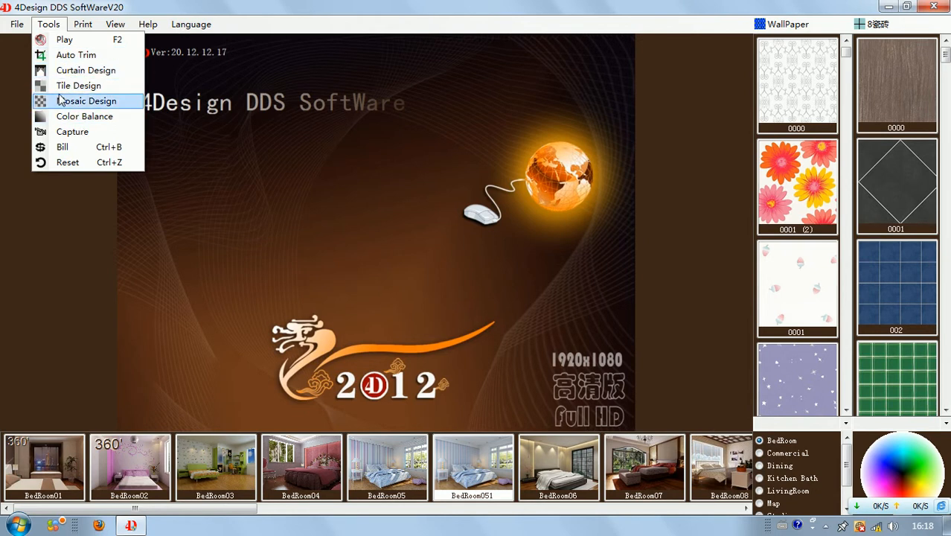
mouse_move(79, 85)
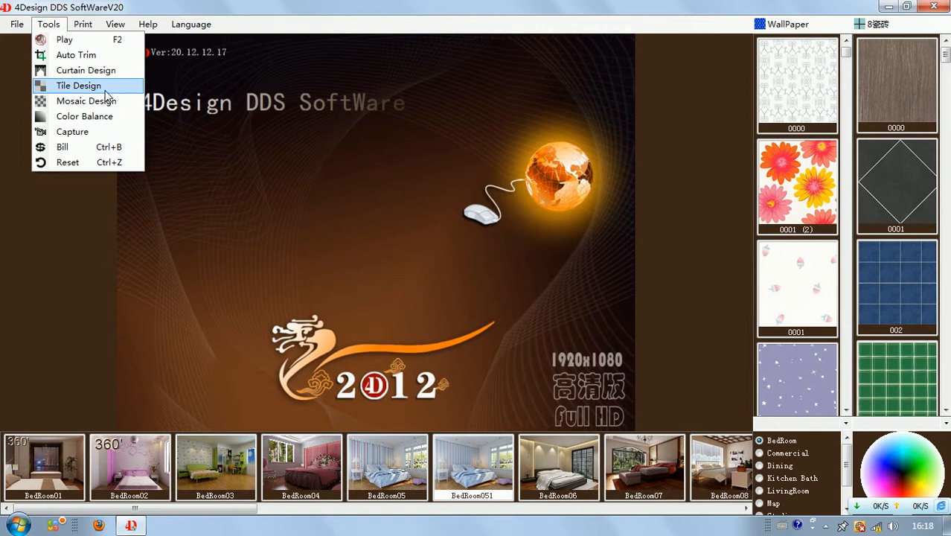
mouse_move(83, 116)
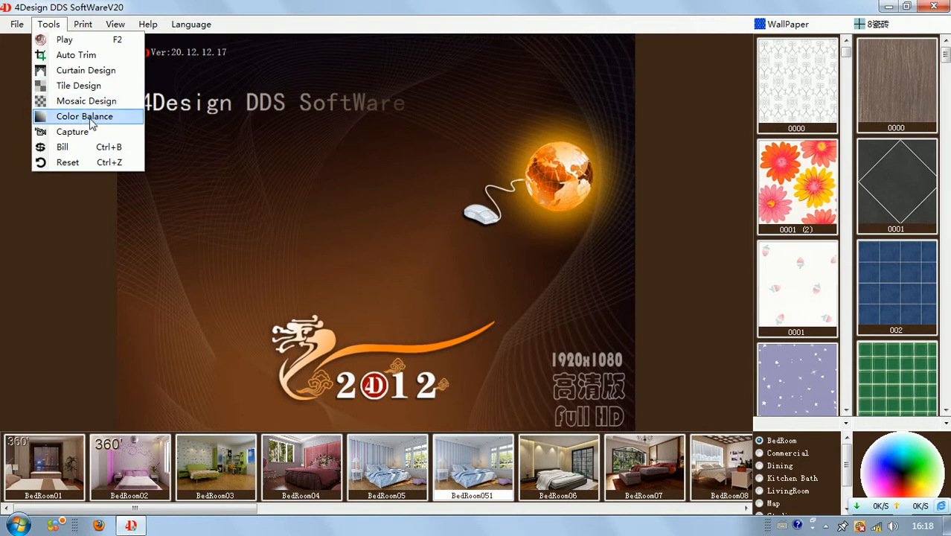
mouse_move(73, 148)
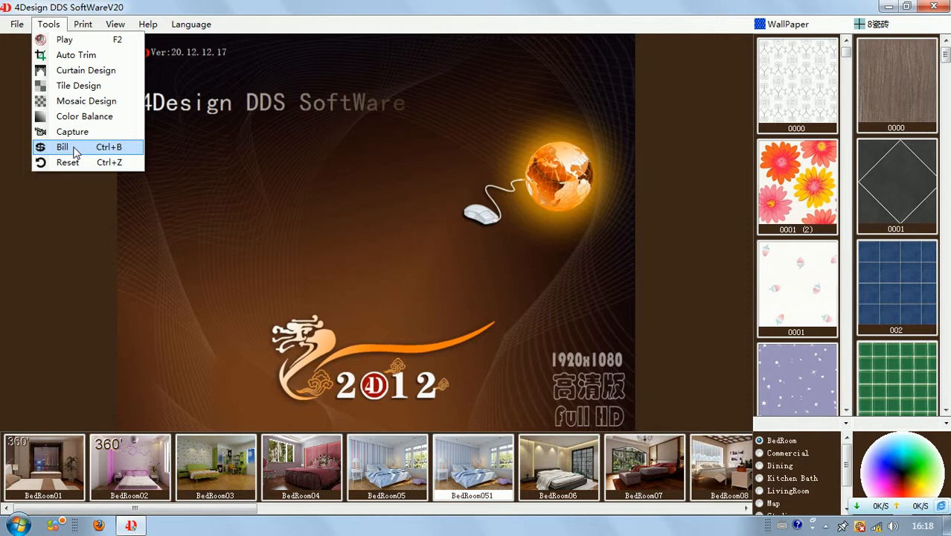
mouse_move(366, 214)
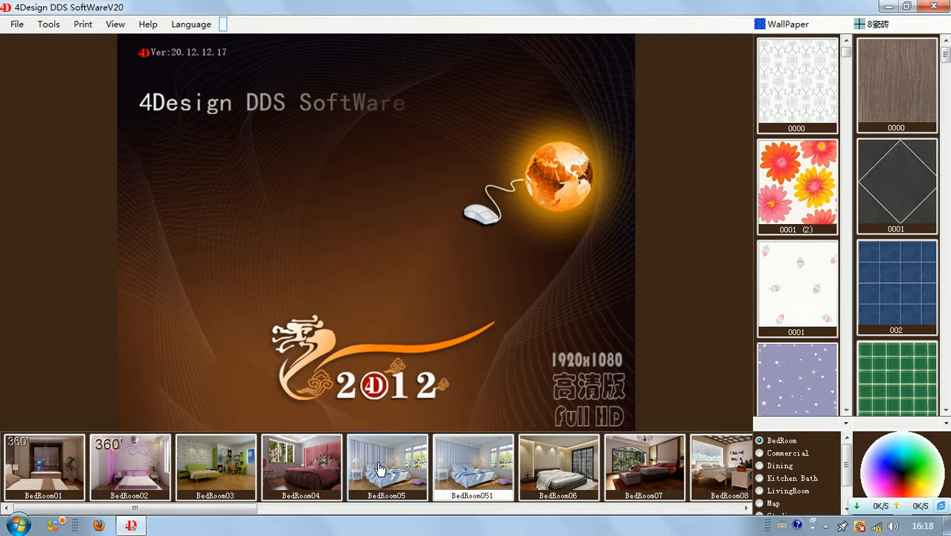
Step: Load the striped bedroom scene and cover the wall behind the bed with the dark wood-grain texture
left_click(387, 467)
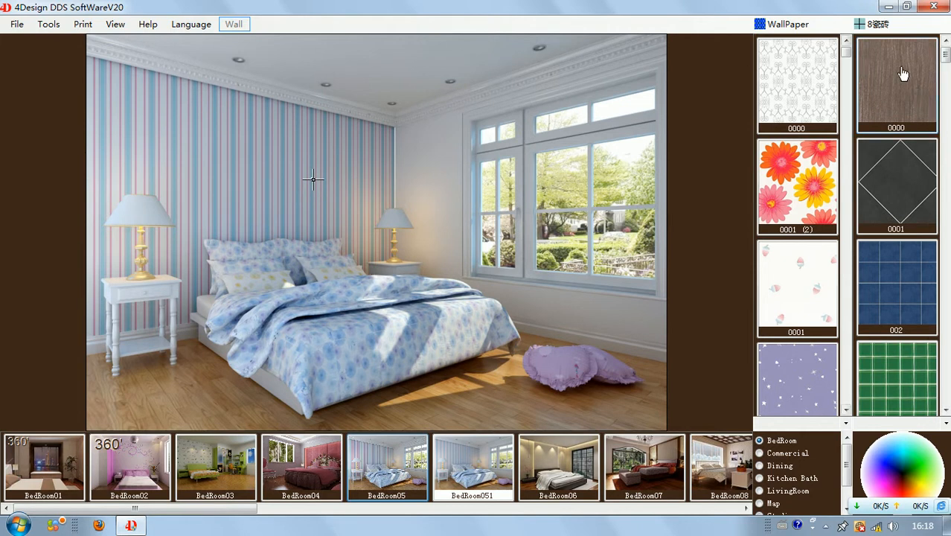
left_click(896, 83)
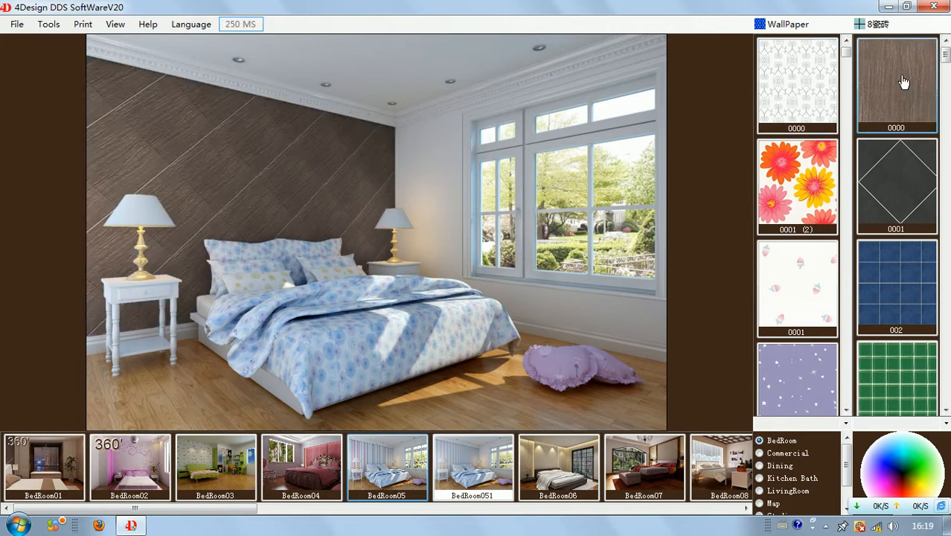
mouse_move(900, 81)
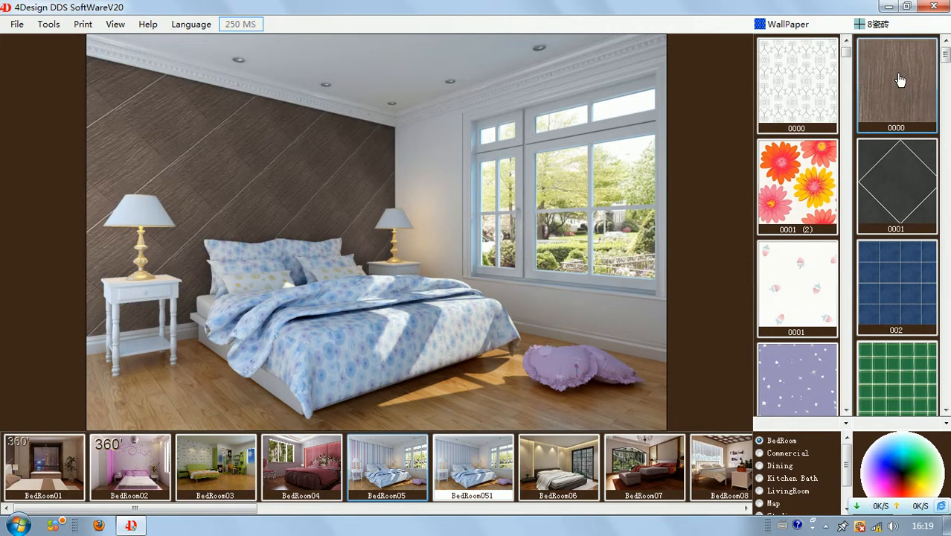
Step: In the wood texture's Map Property dialog, set the price to 30.00 and save it
right_click(896, 82)
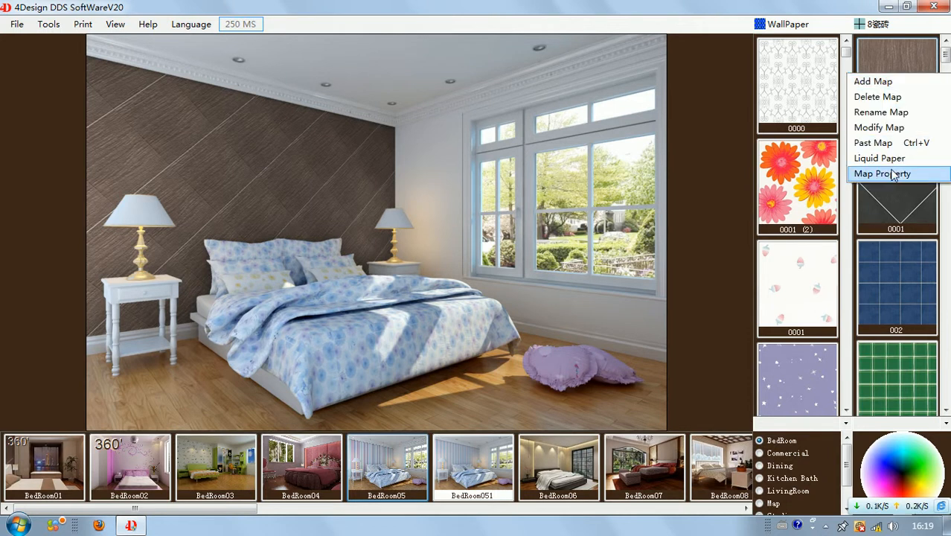
left_click(881, 172)
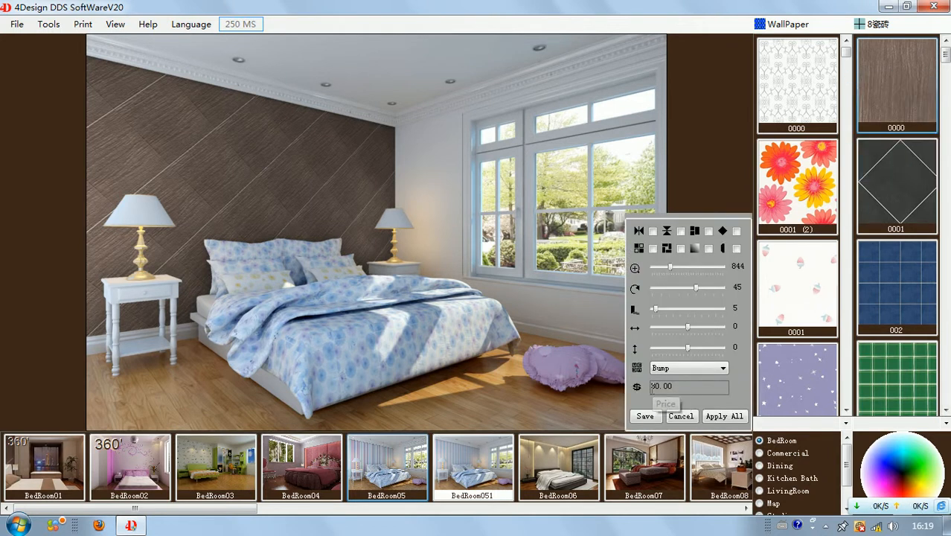
triple_click(684, 385)
type("30")
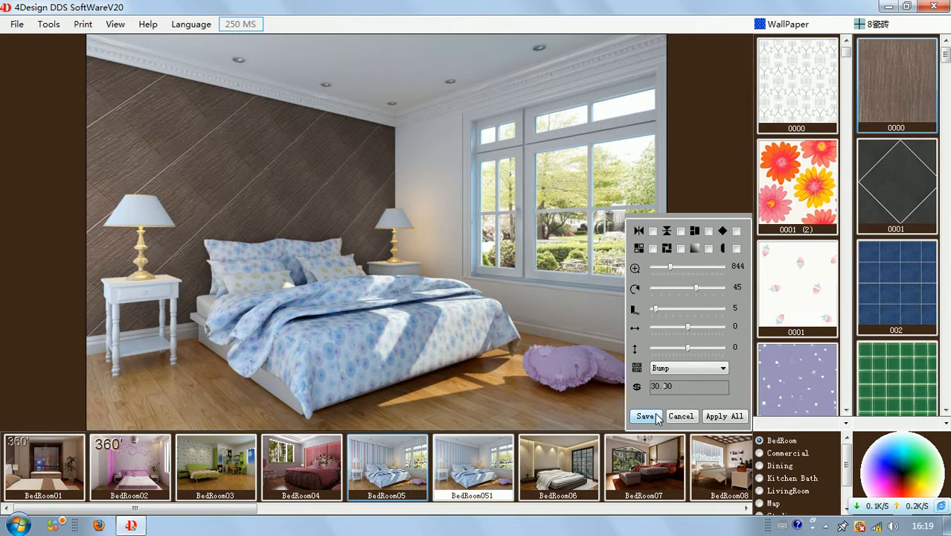
left_click(644, 417)
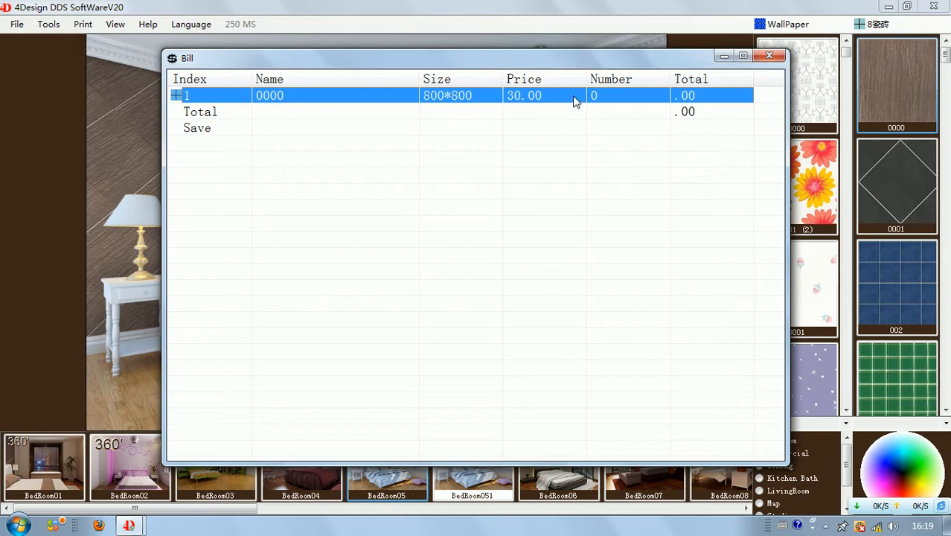
Step: Enter quantity 50 for the 30.00 tile, giving a 1500.00 total, then close the bill
left_click(628, 95)
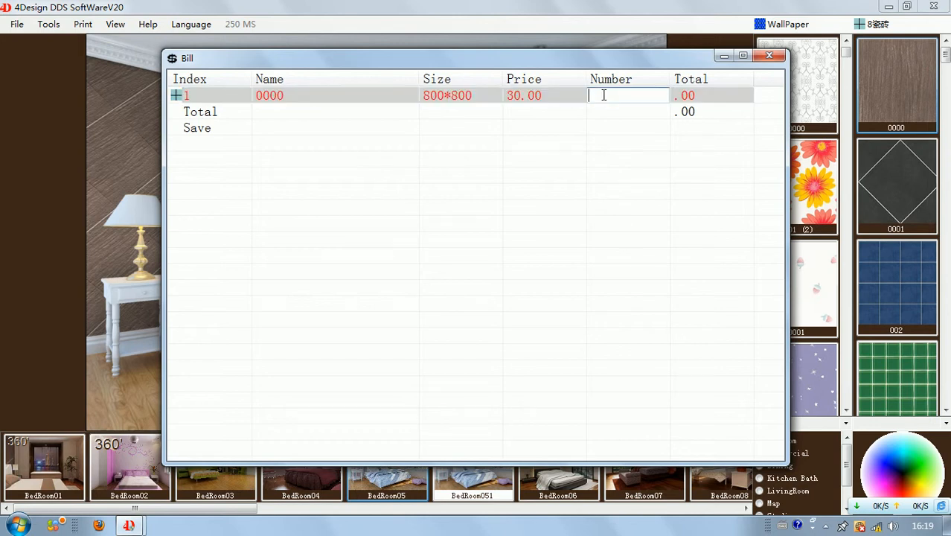
type("50.00")
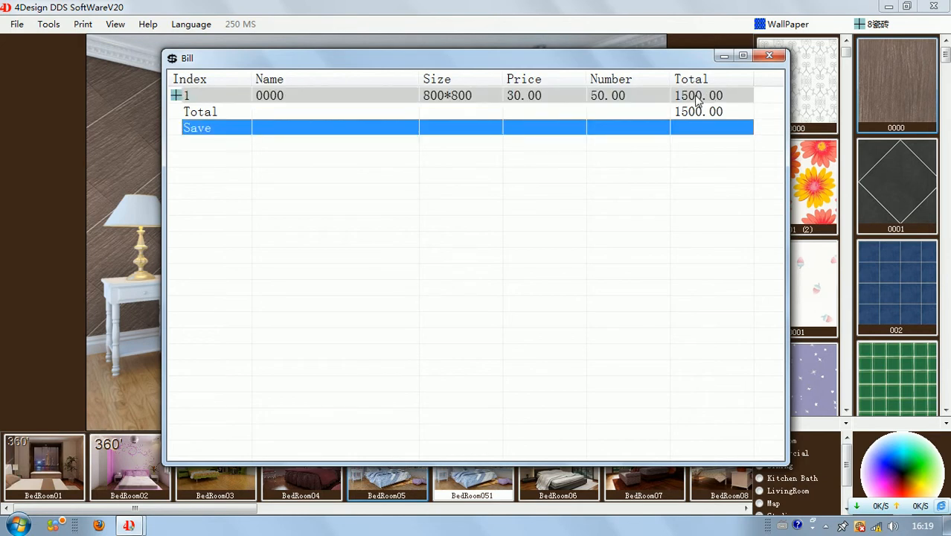
mouse_move(347, 93)
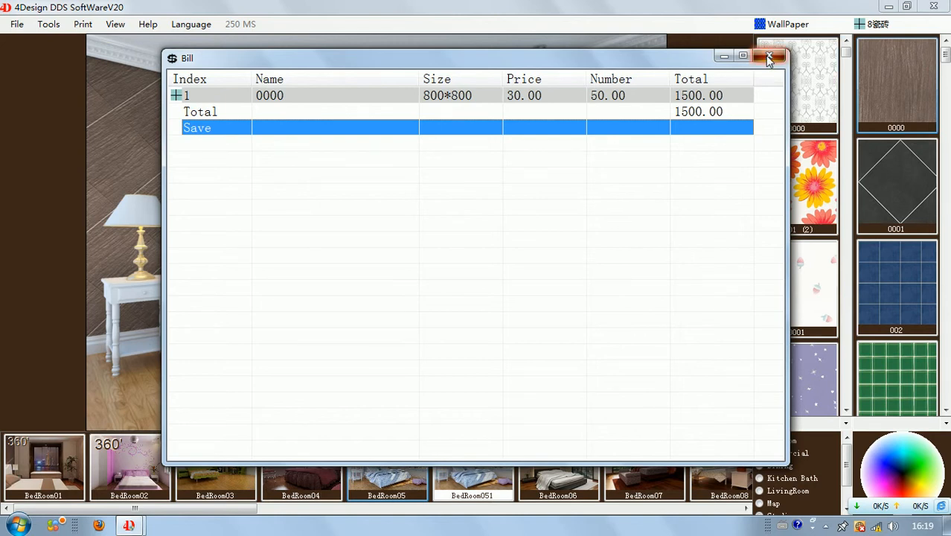
left_click(771, 57)
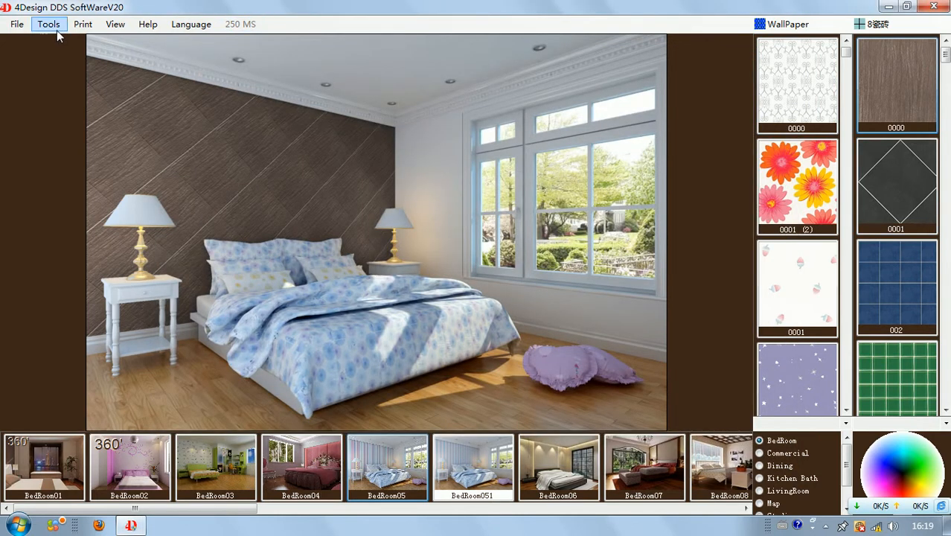
Step: Paper the back wall with the red flower wallpaper, undo it, and reset the wall to its pastel stripes
left_click(47, 24)
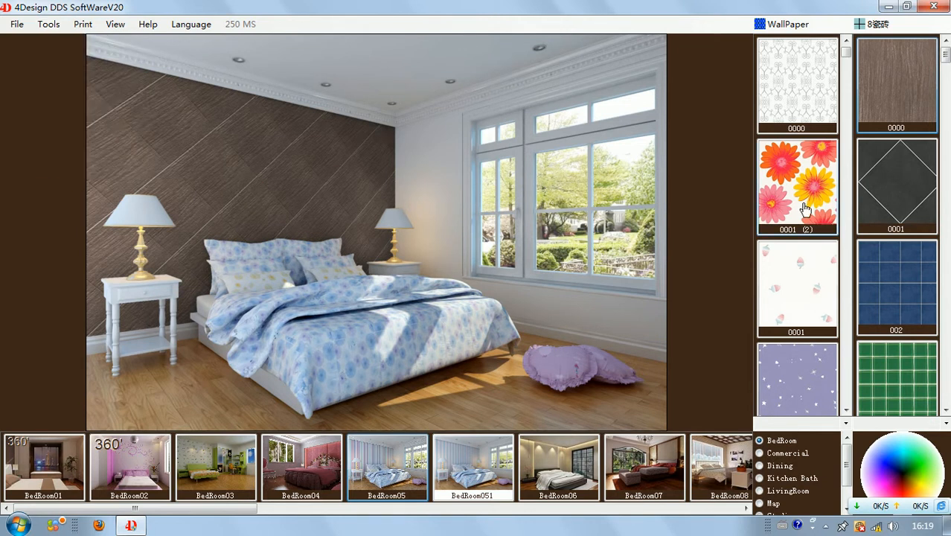
left_click(797, 186)
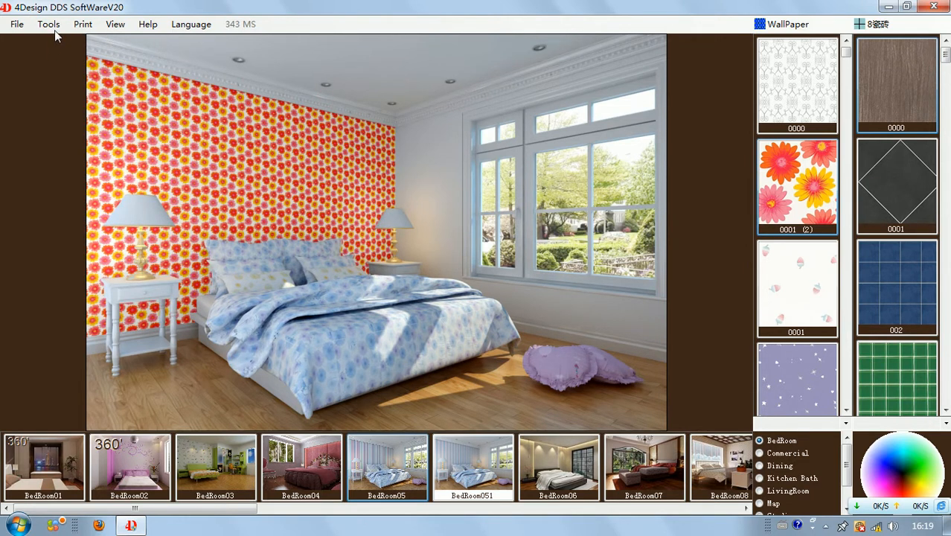
left_click(349, 223)
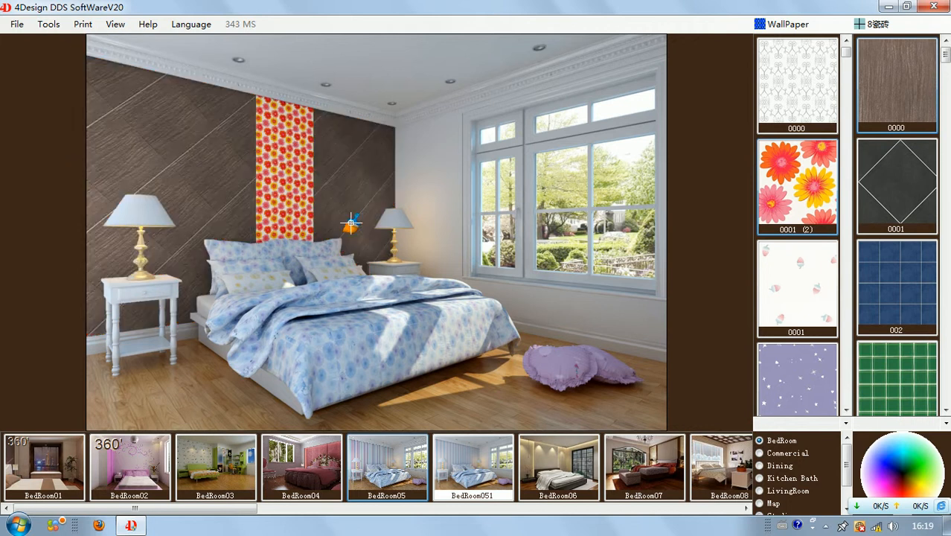
left_click(48, 24)
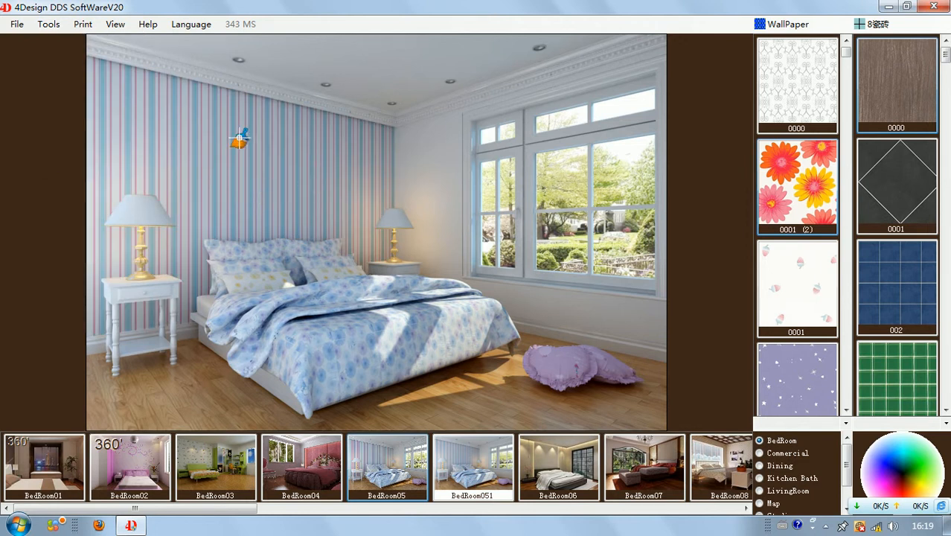
mouse_move(312, 185)
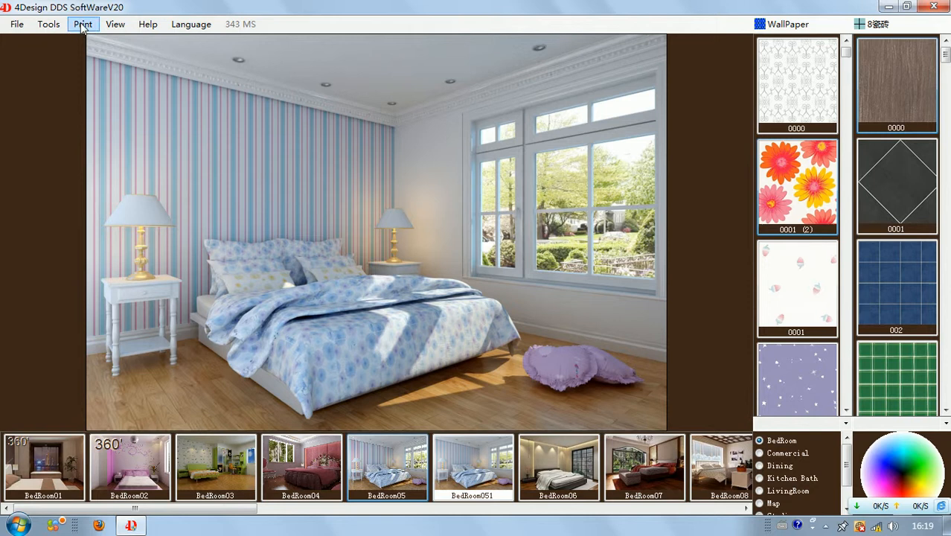
Step: Glance at the Print menu, run View > AutoShow to cycle wallpapers, and stop it on the beige floral pattern
left_click(83, 24)
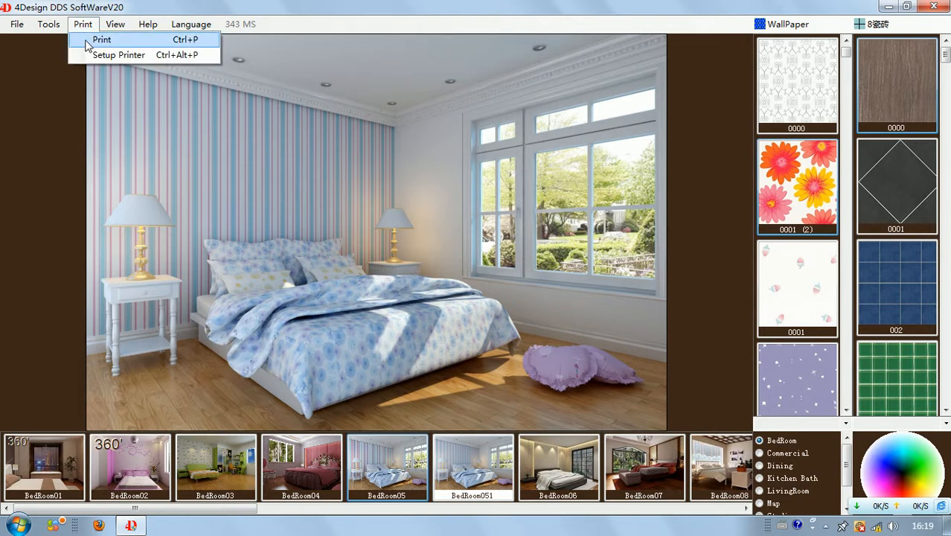
mouse_move(457, 269)
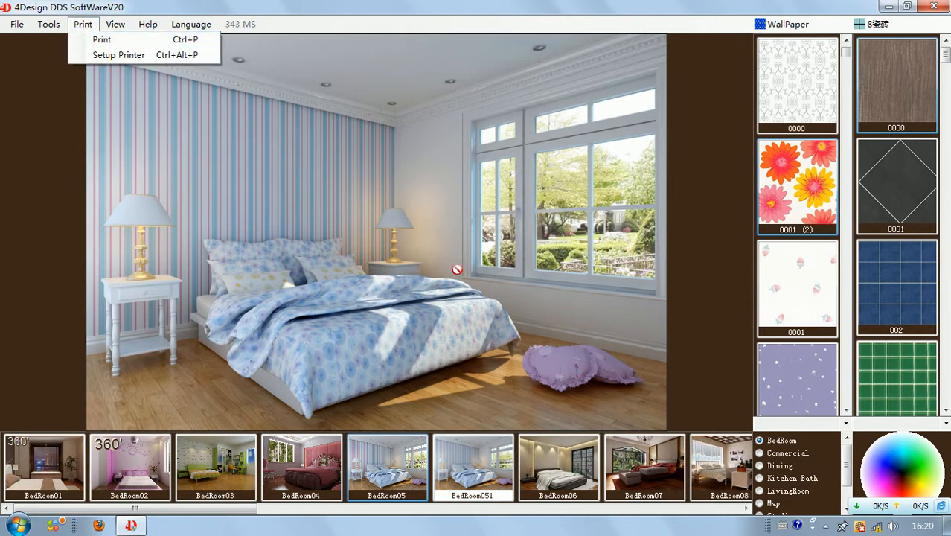
left_click(115, 24)
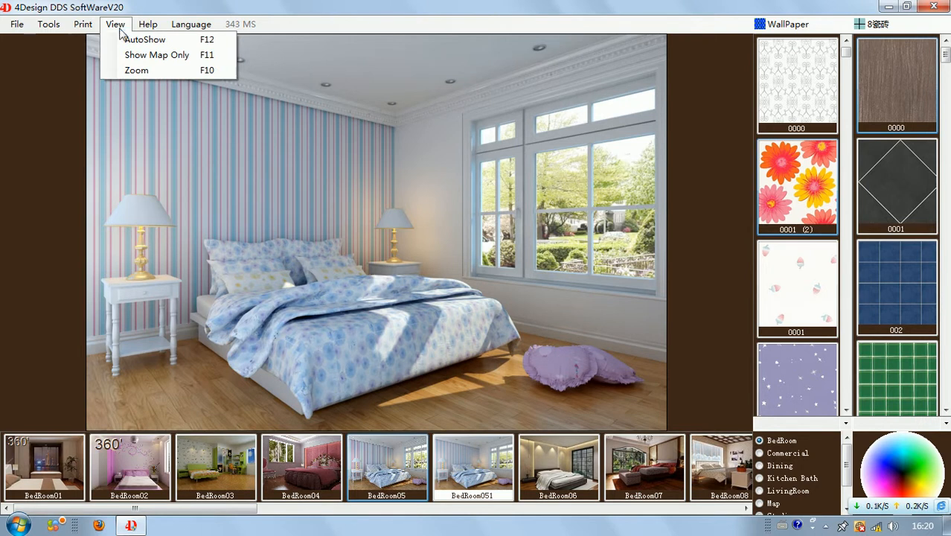
mouse_move(146, 39)
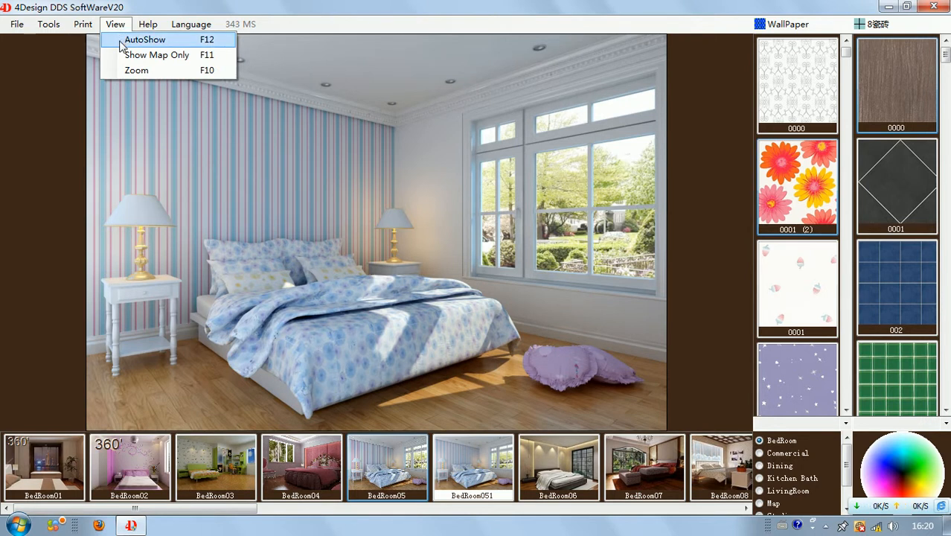
left_click(146, 39)
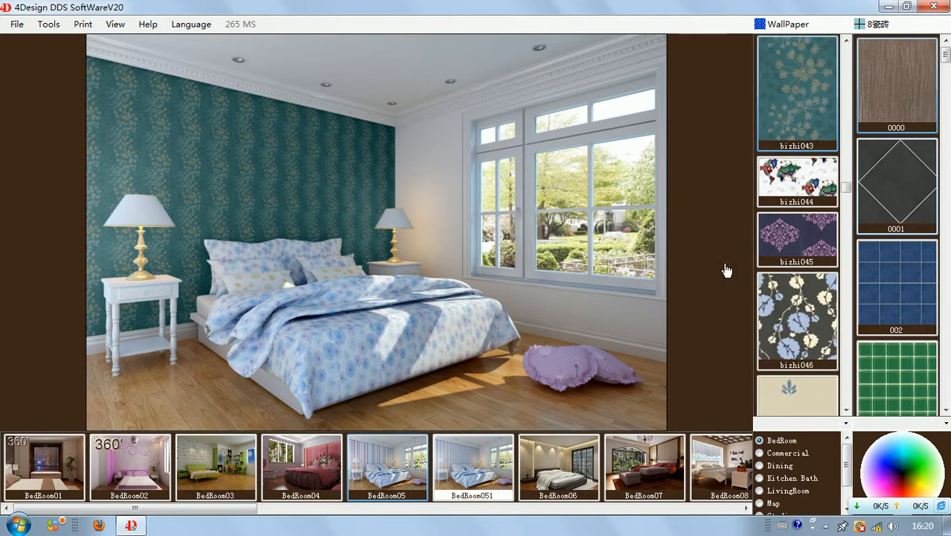
scroll("up", 3)
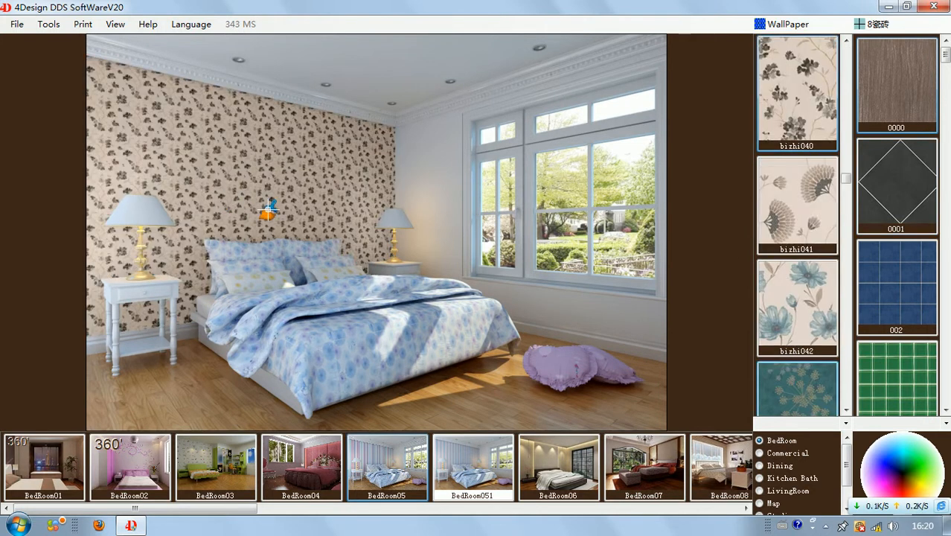
left_click(114, 24)
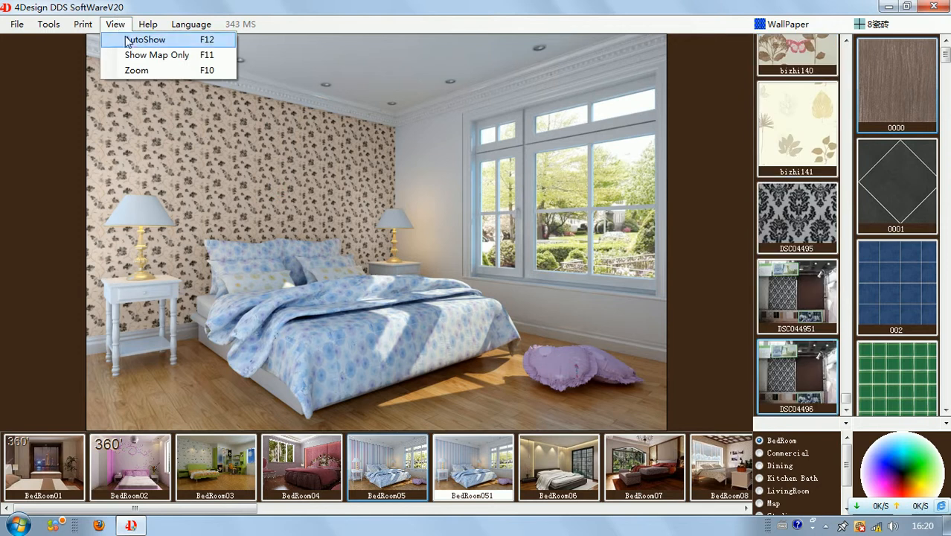
left_click(144, 39)
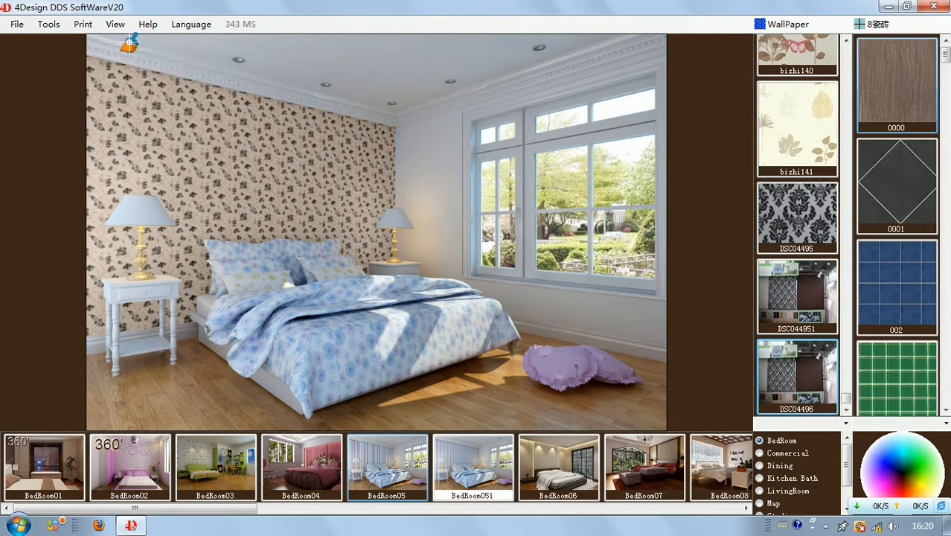
left_click(116, 24)
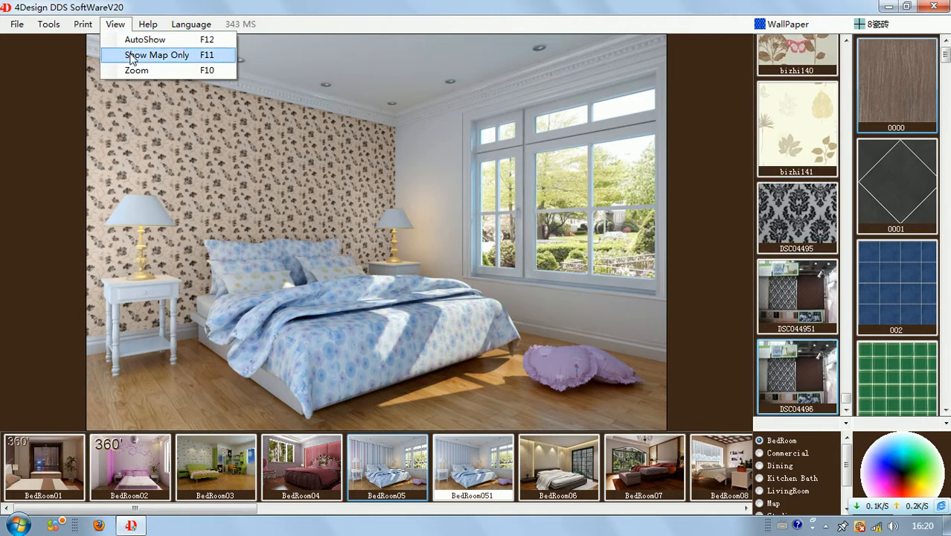
Step: Show the beige floral wallpaper full-frame with Show Map Only, then preview the zoomed room and close it
left_click(157, 54)
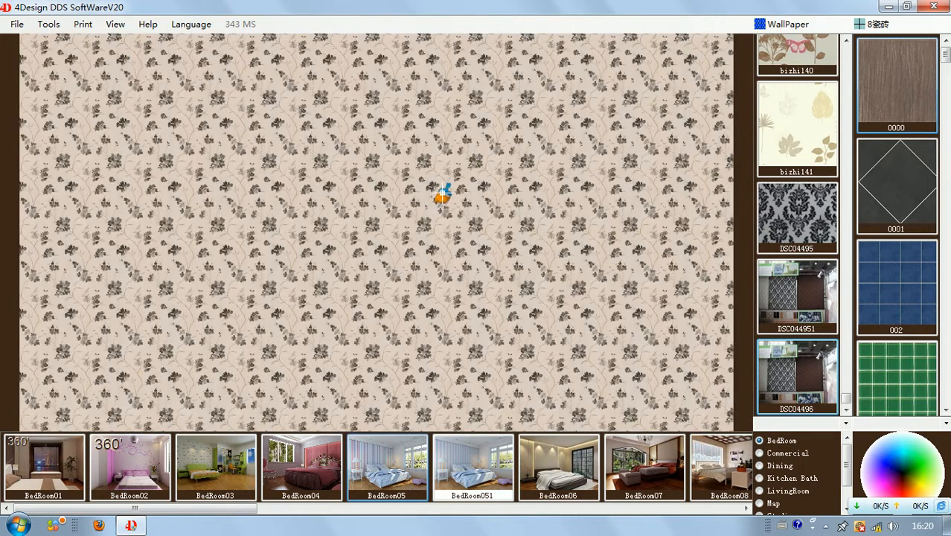
left_click(116, 24)
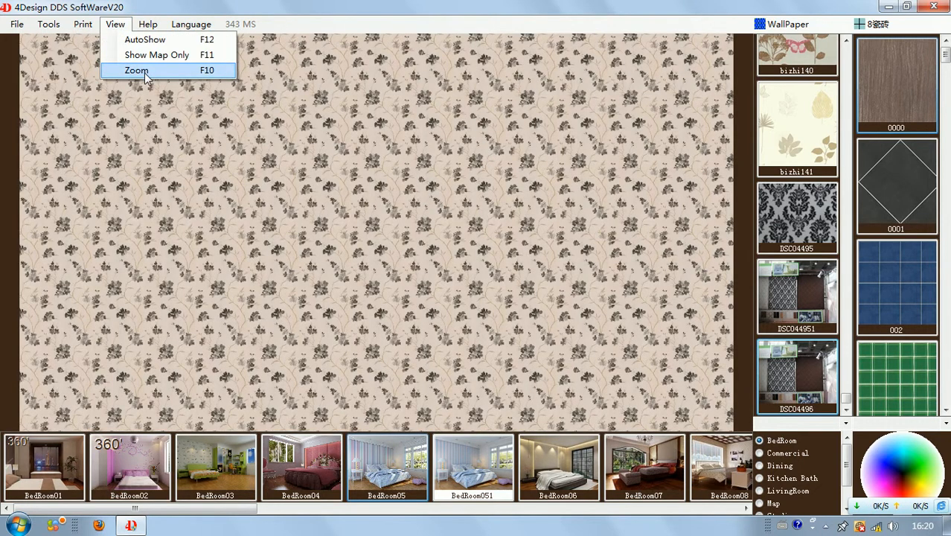
left_click(137, 70)
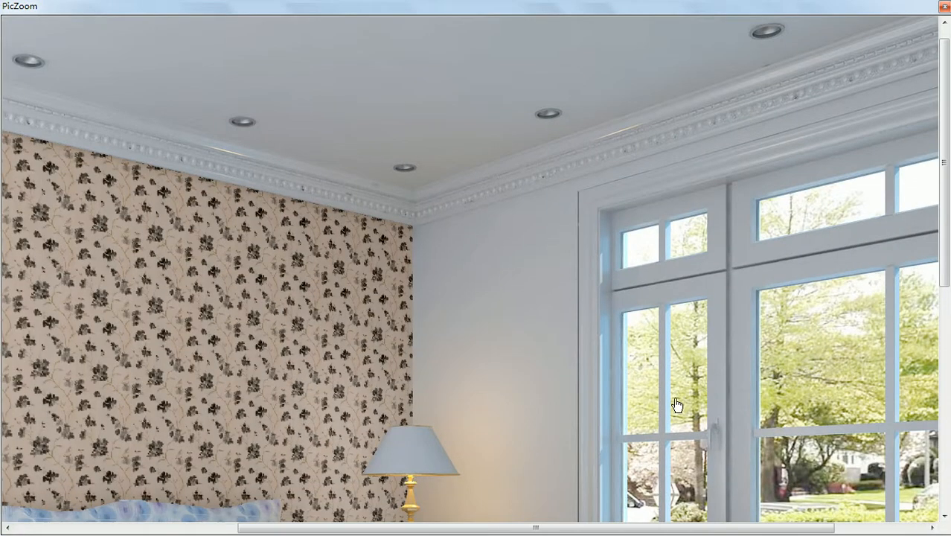
scroll("down", 3)
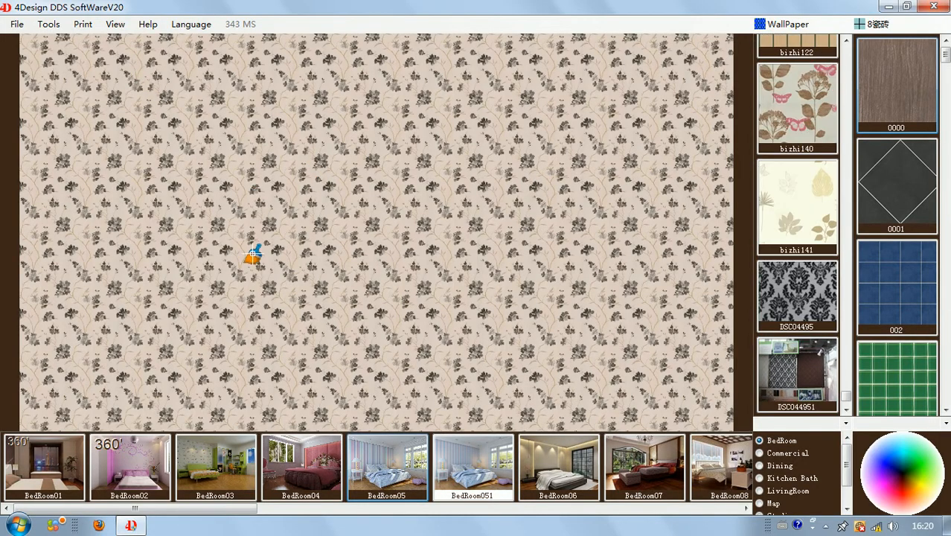
left_click(148, 23)
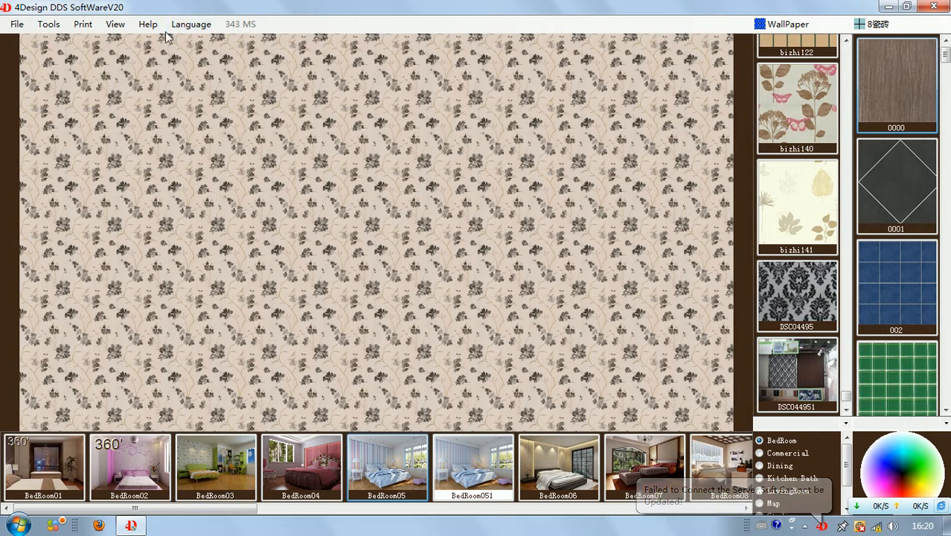
left_click(147, 23)
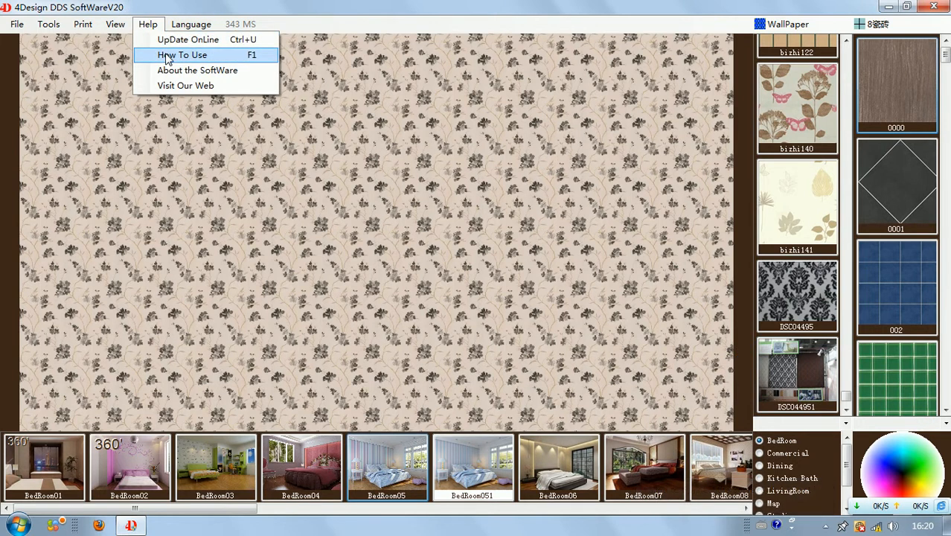
left_click(181, 54)
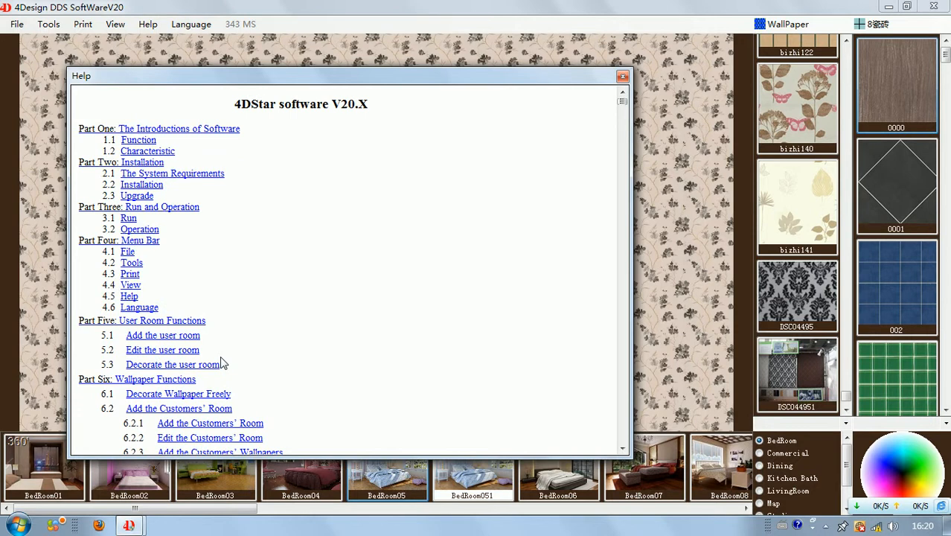
scroll("down", 3)
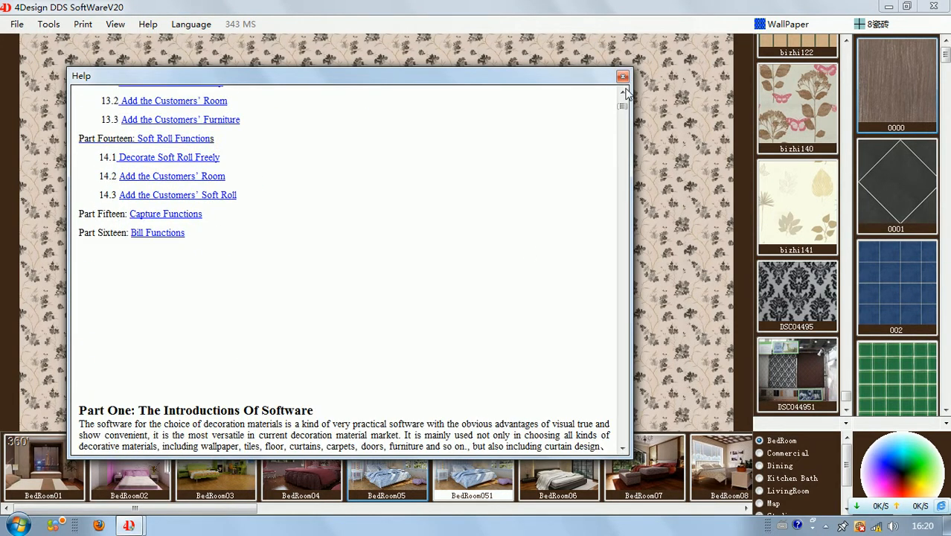
left_click(622, 77)
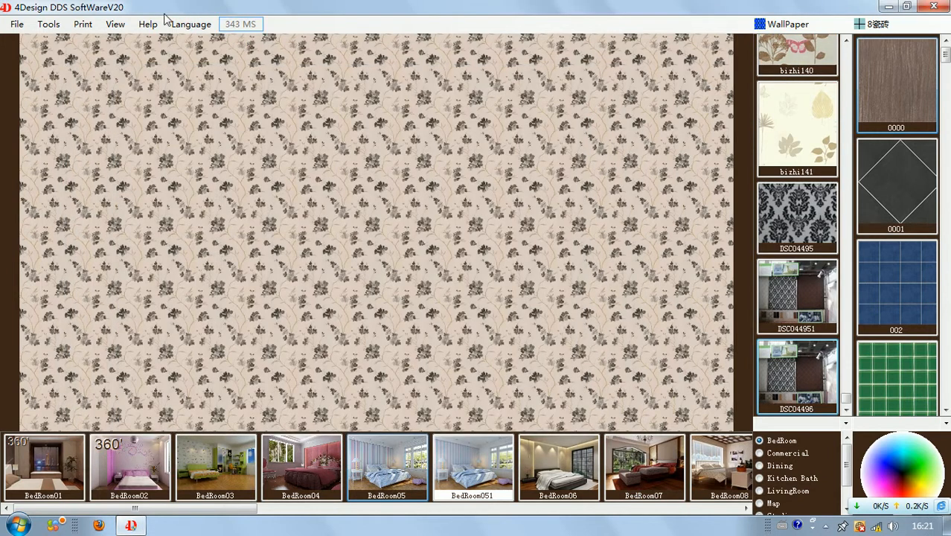
left_click(148, 24)
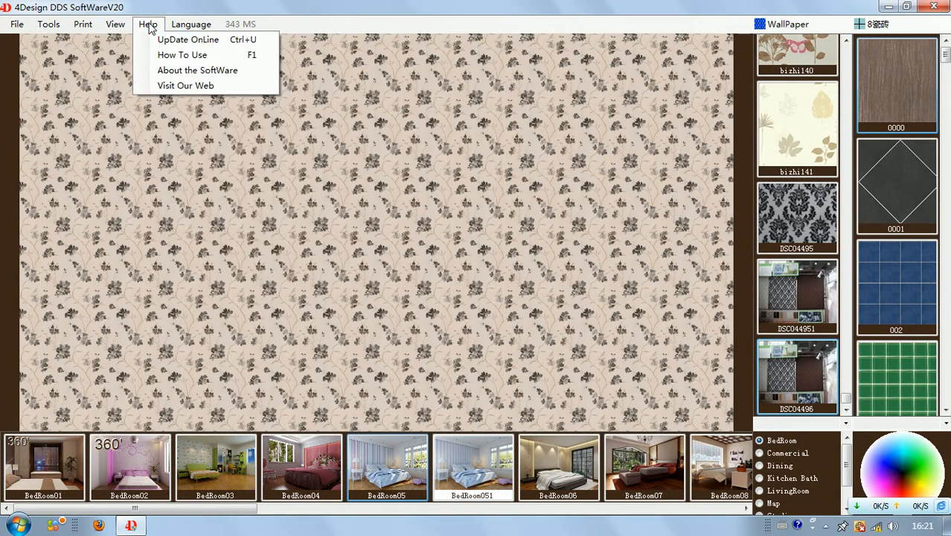
left_click(196, 70)
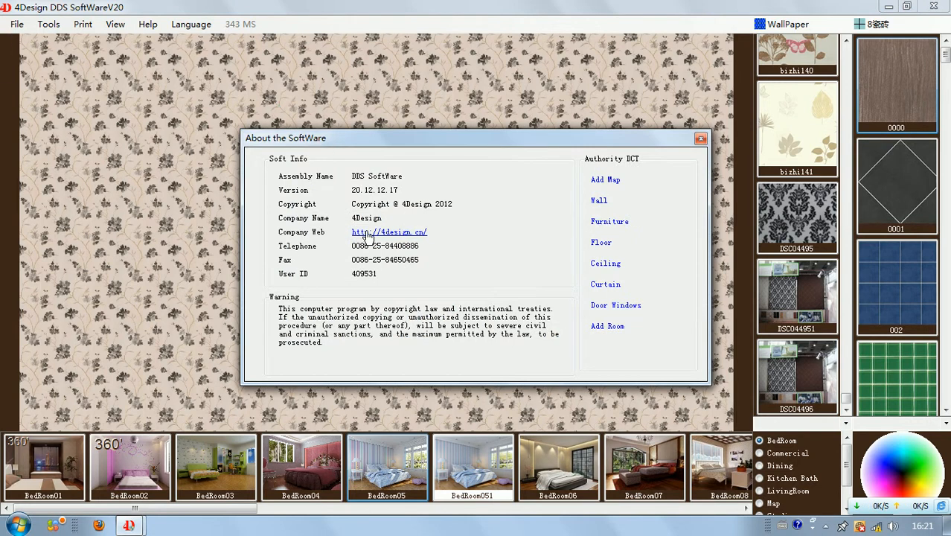
mouse_move(463, 247)
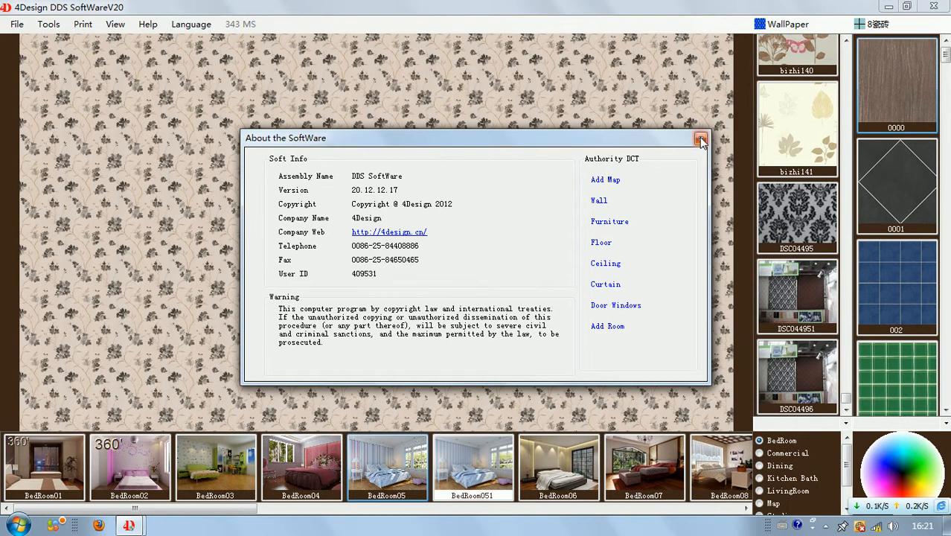
left_click(147, 24)
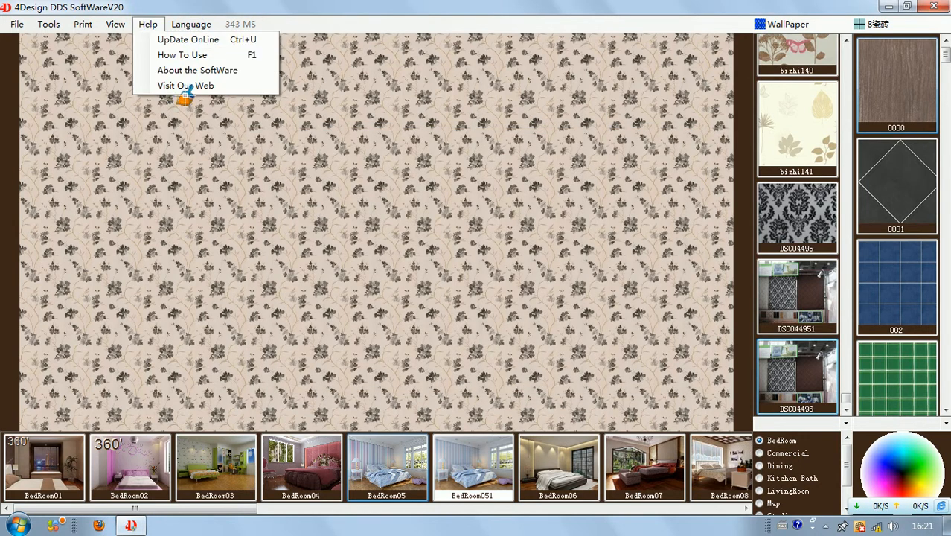
mouse_move(205, 85)
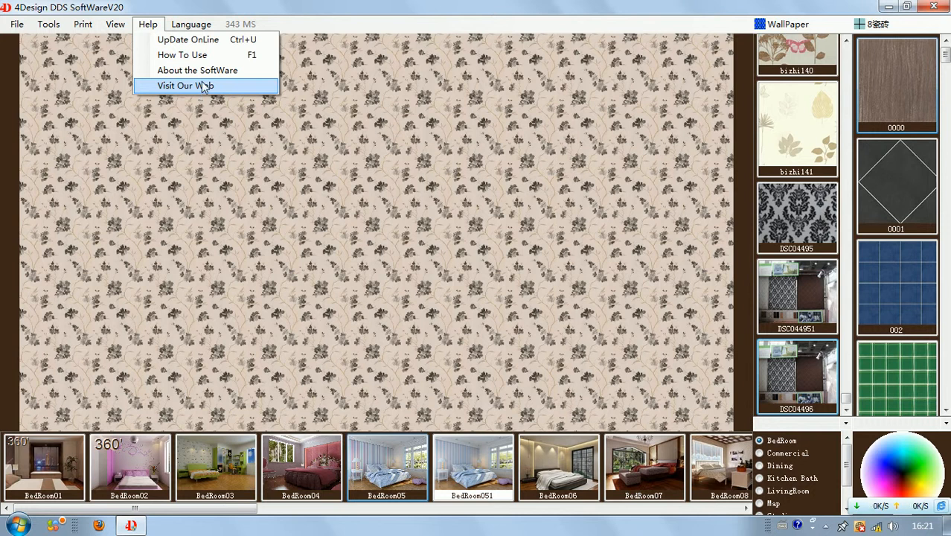
mouse_move(198, 70)
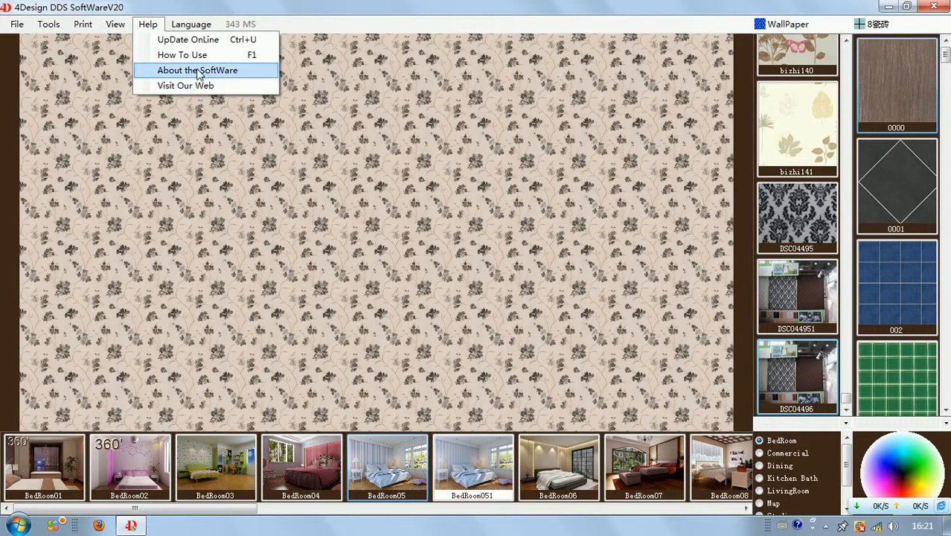
Step: Show the interface-language list from the Language menu, with English currently checked
left_click(191, 24)
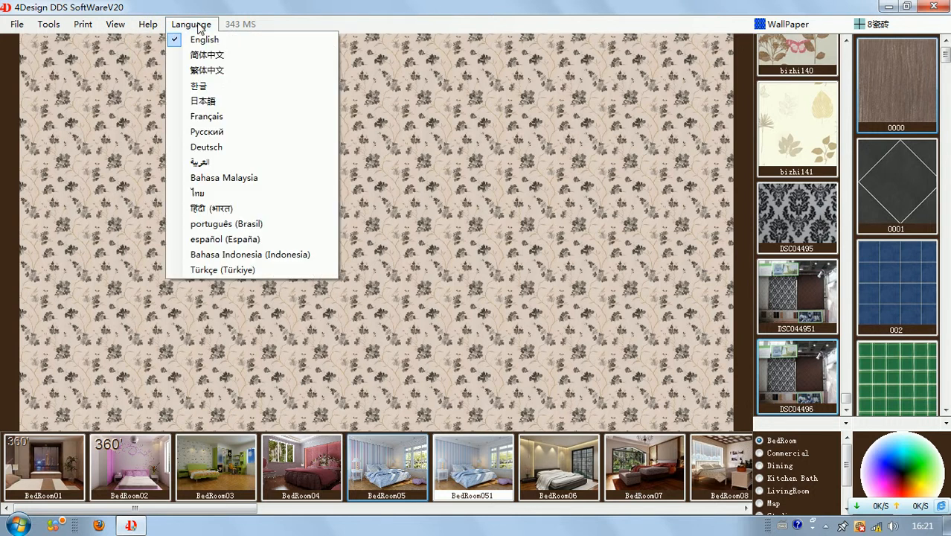
mouse_move(231, 70)
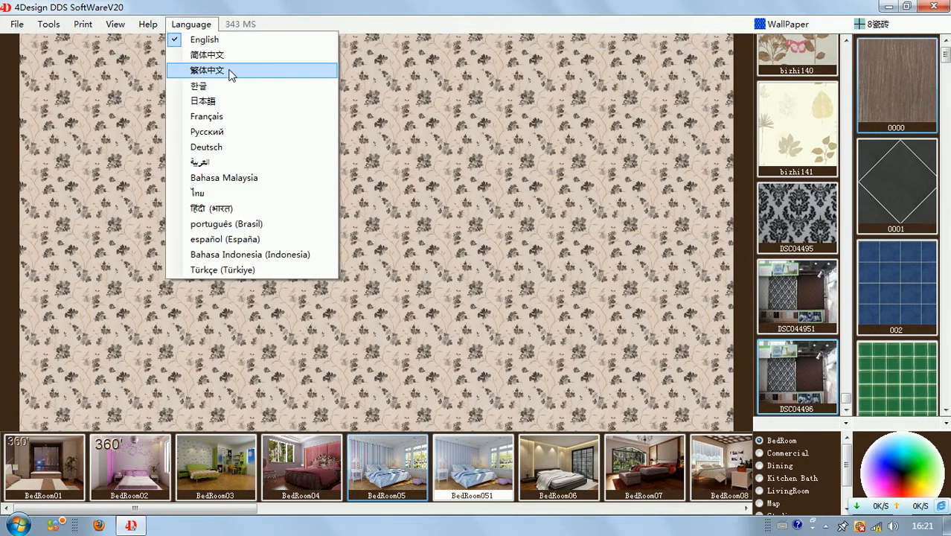
mouse_move(252, 101)
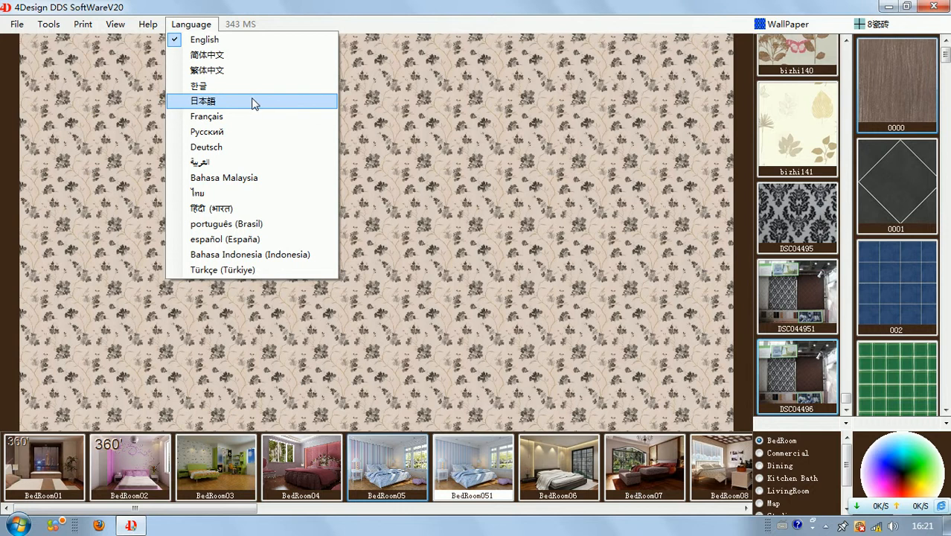
mouse_move(280, 116)
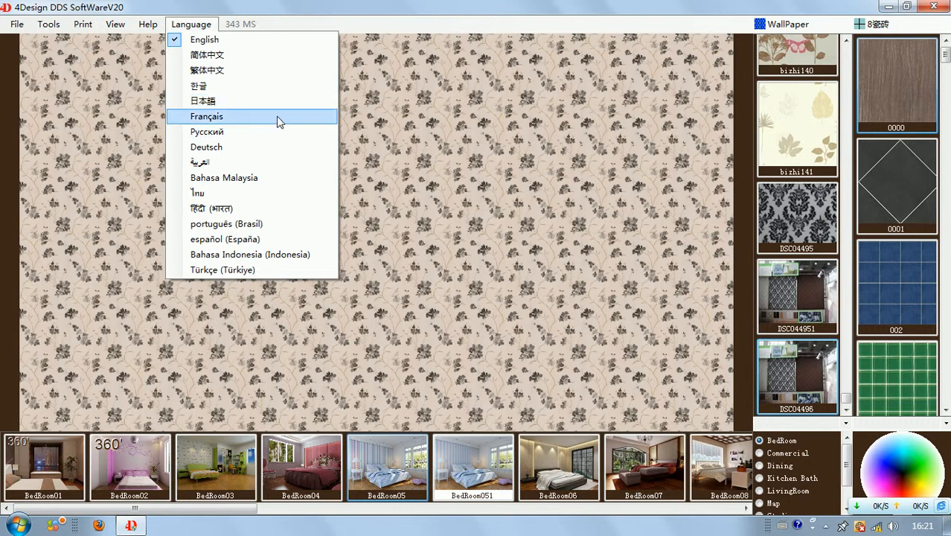
mouse_move(238, 54)
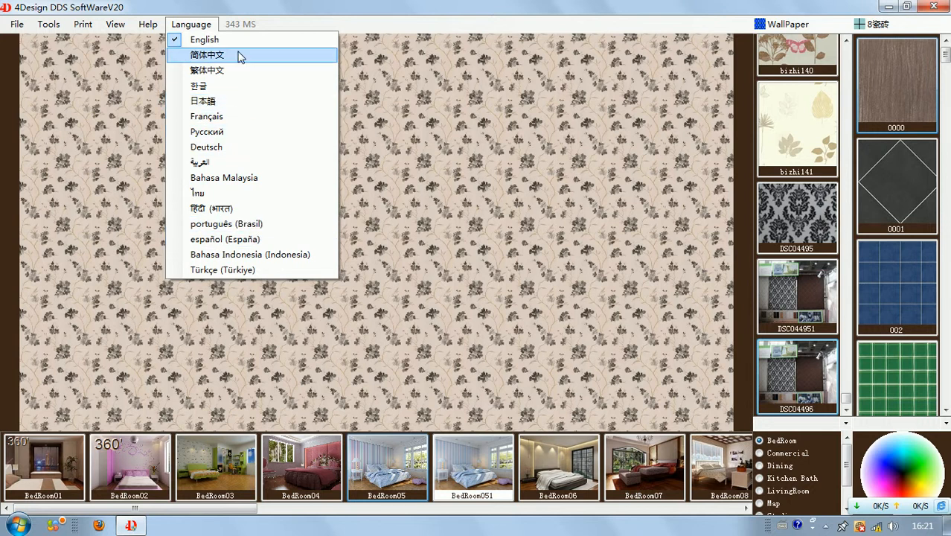